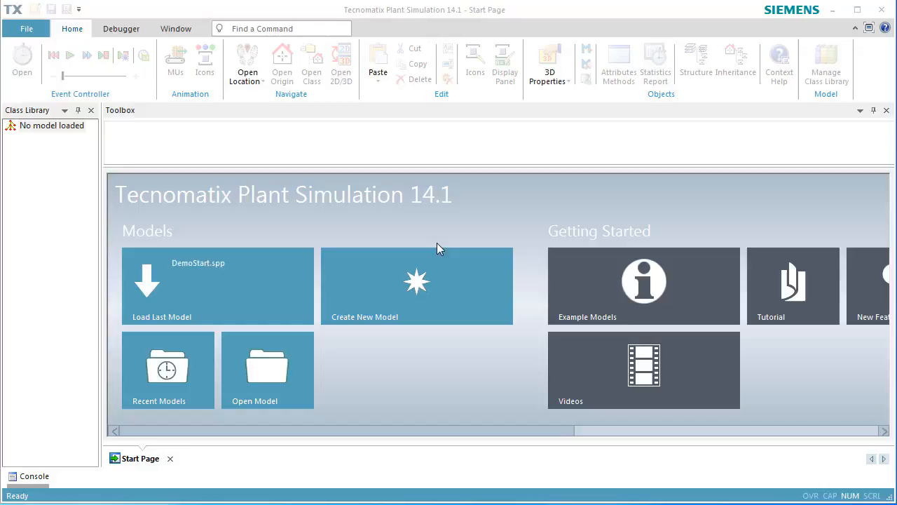
mouse_move(304, 287)
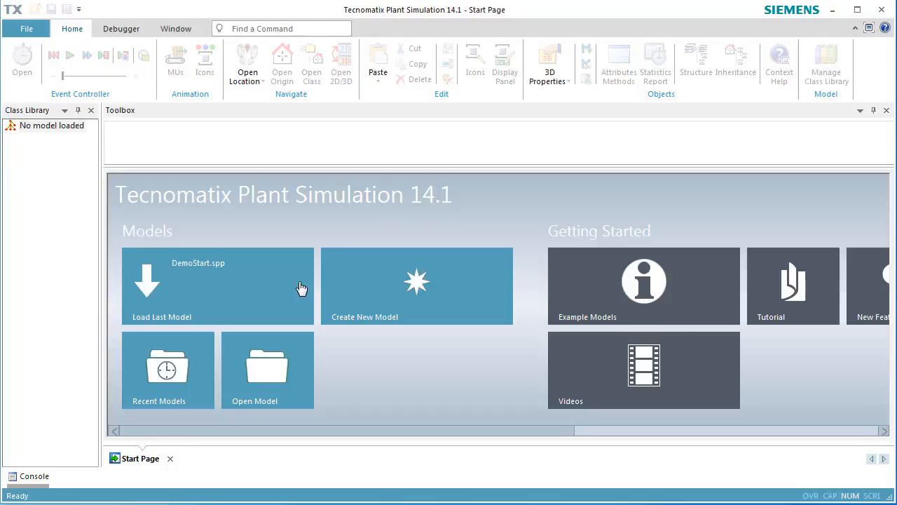
- Load the last model, DemoStart.spp, from the Start Page tile
left_click(218, 285)
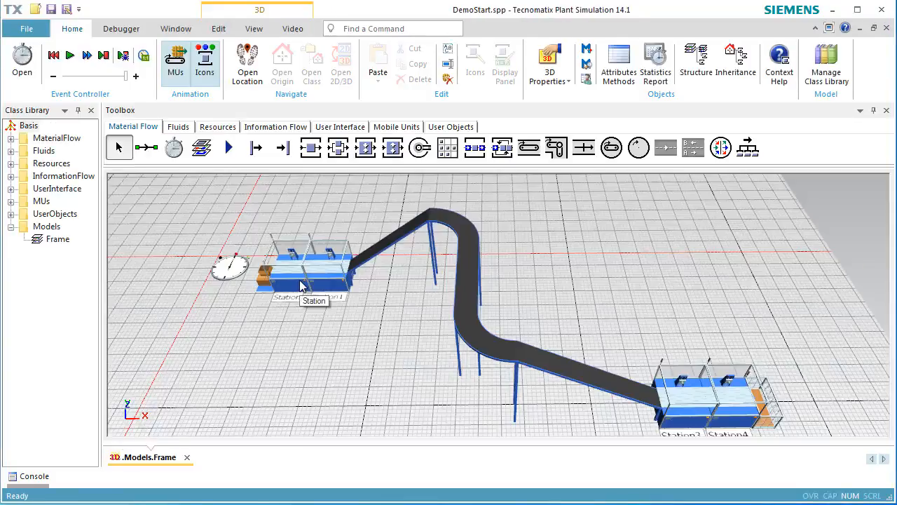
mouse_move(274, 45)
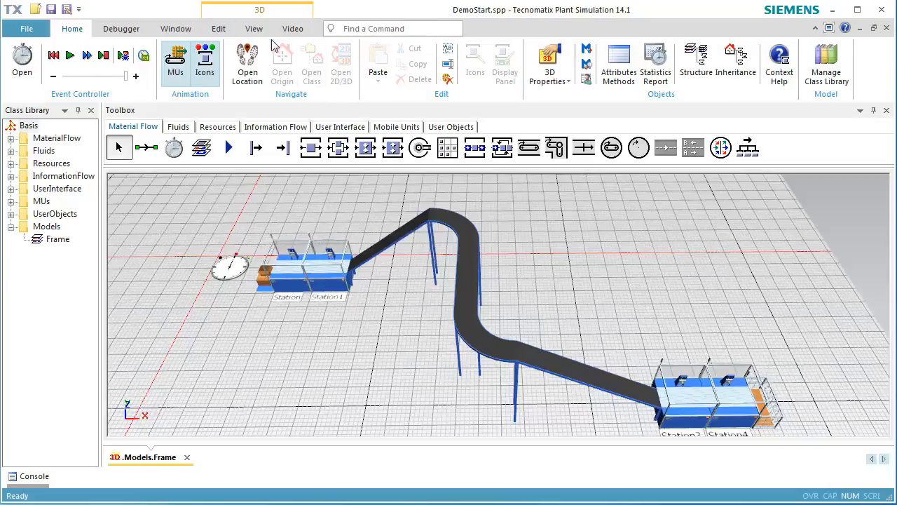
- Insert workplaces in front of the end stations and add a broker from Resources
left_click(254, 28)
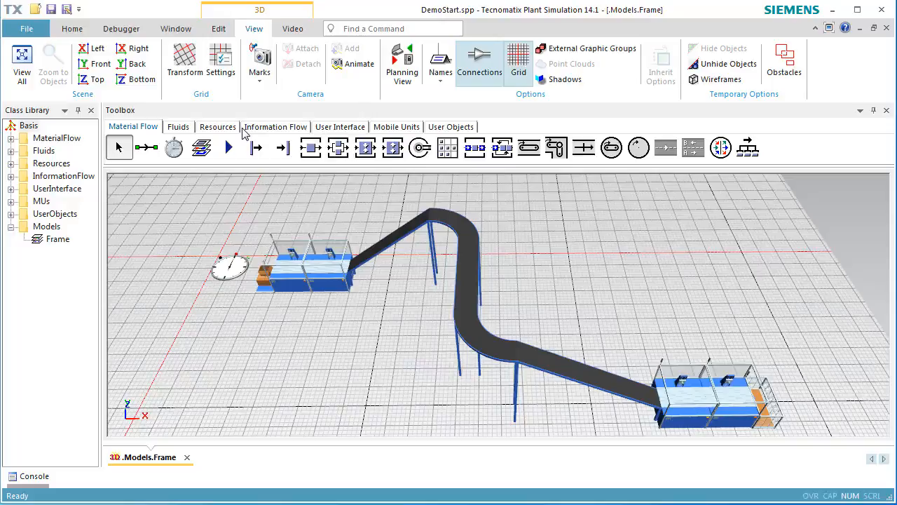
left_click(218, 127)
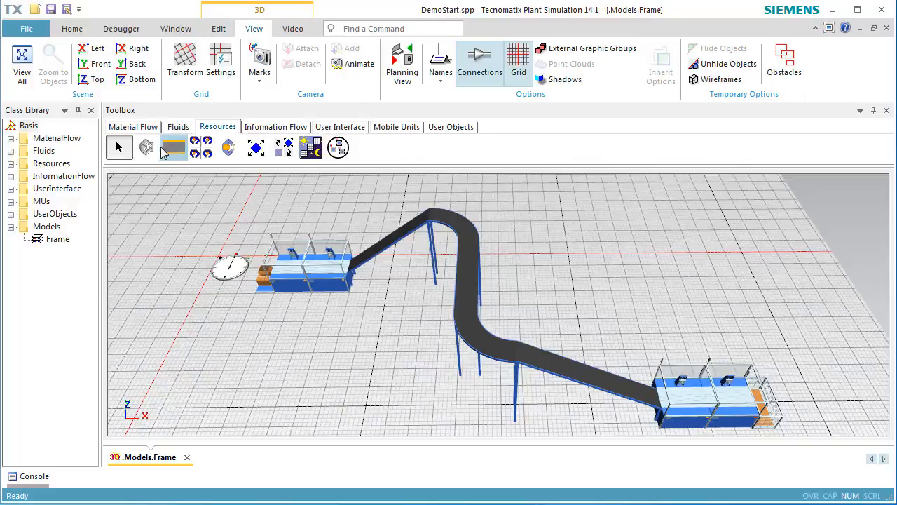
mouse_move(147, 146)
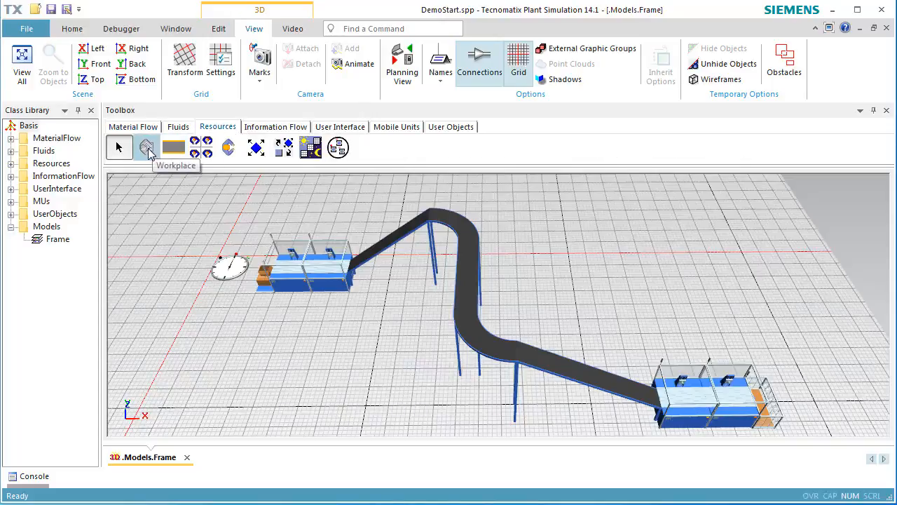
key("ctrl")
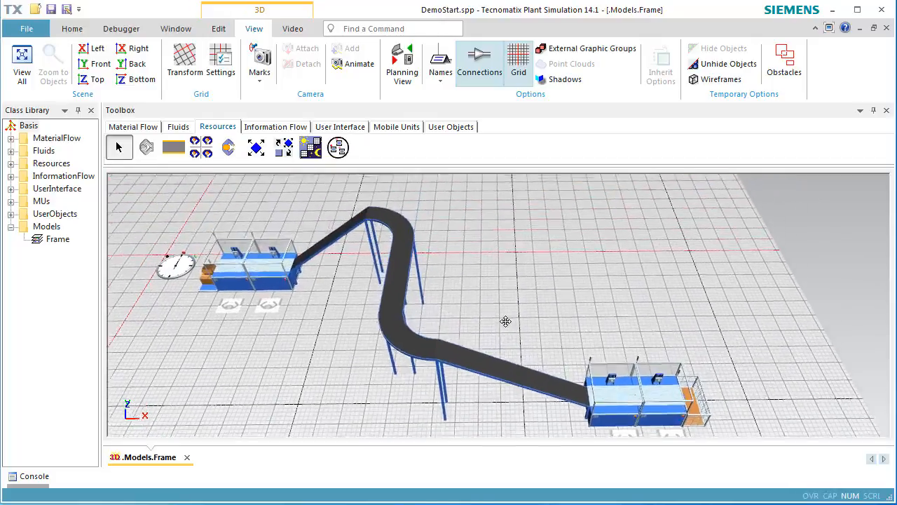
left_click(287, 147)
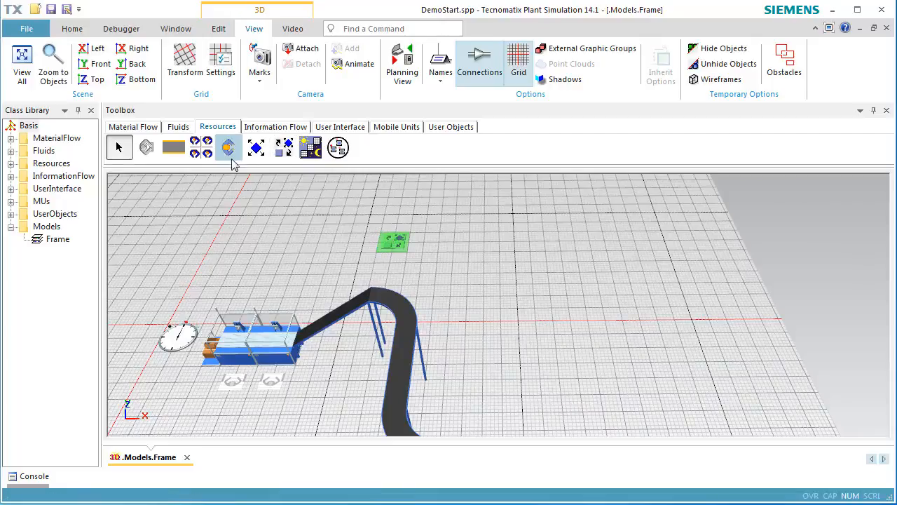
- Insert a WorkerPool and activate the stations' importers with Broker root.Broker
left_click(228, 147)
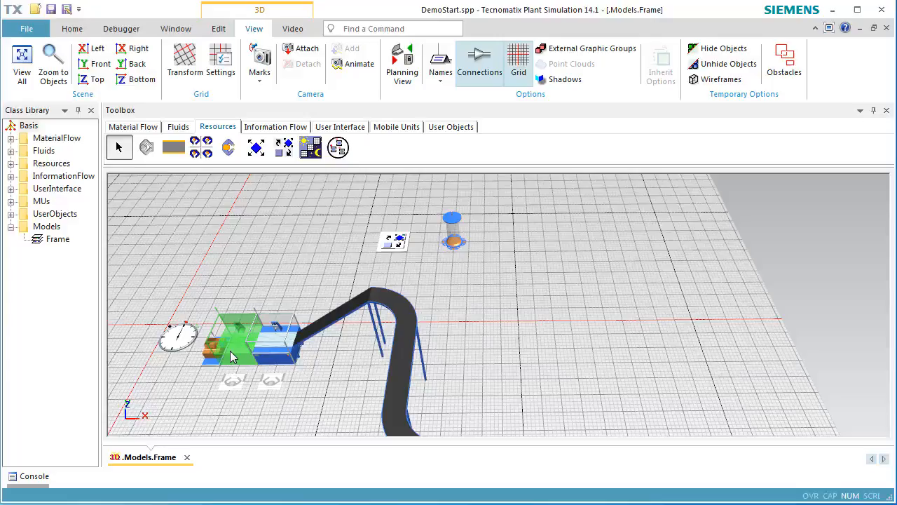
double_click(231, 343)
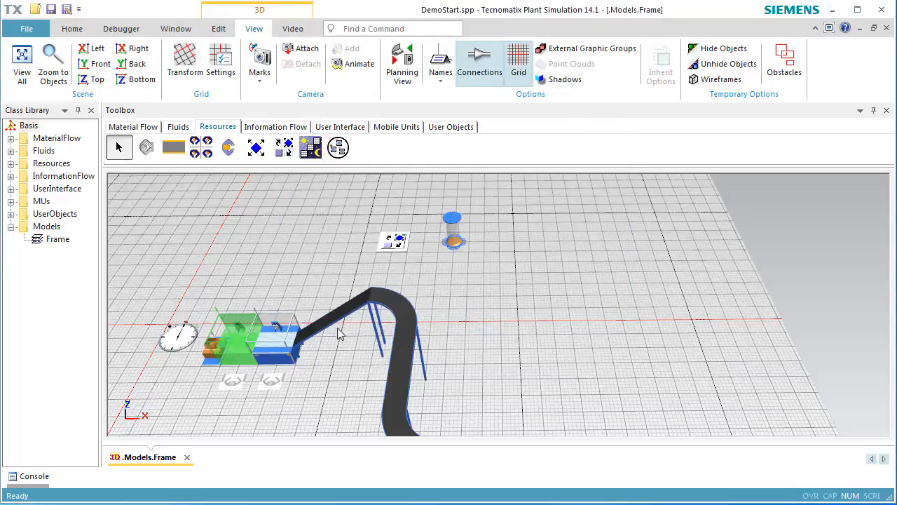
double_click(246, 344)
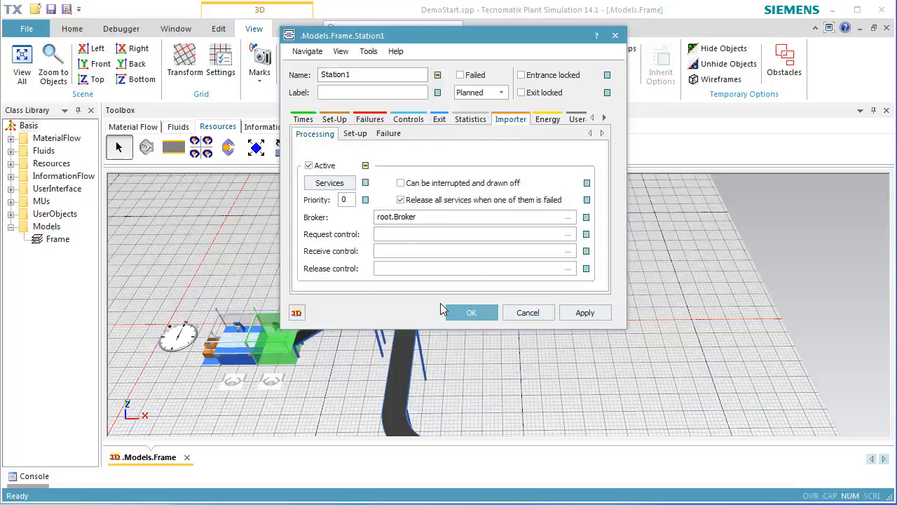
left_click(471, 312)
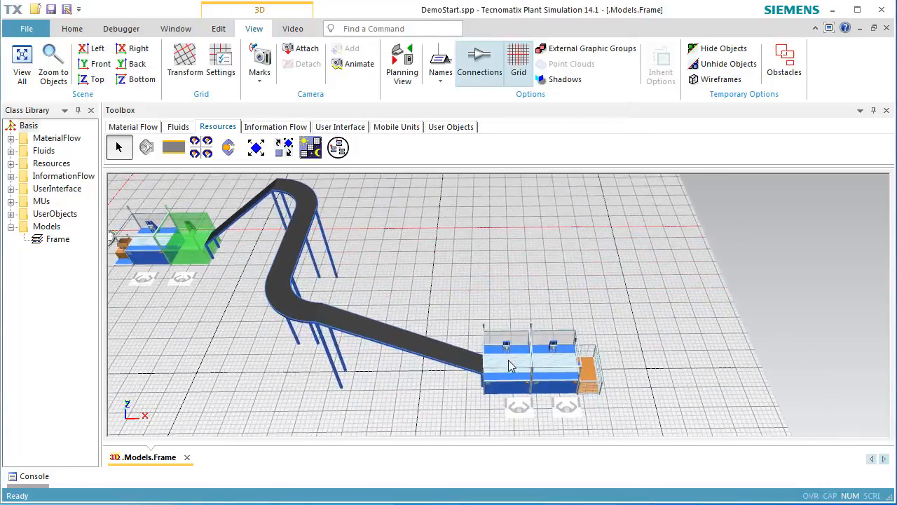
double_click(508, 365)
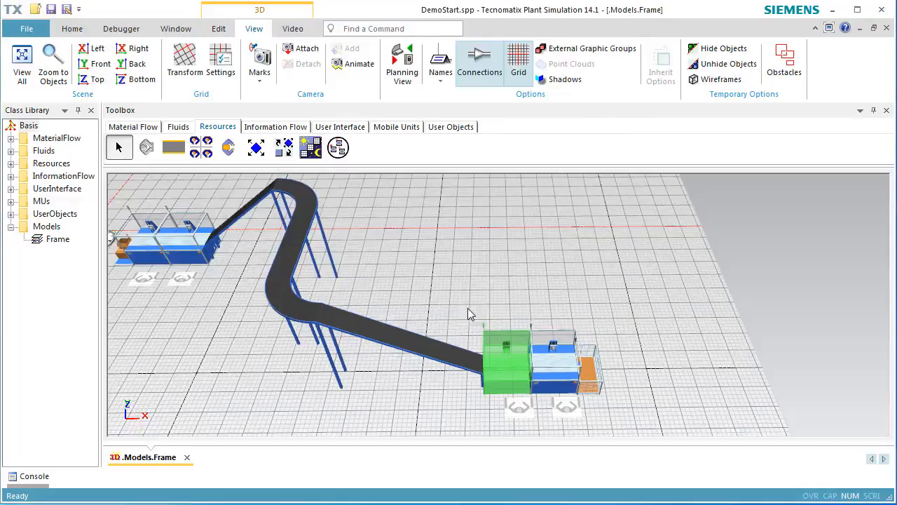
double_click(547, 352)
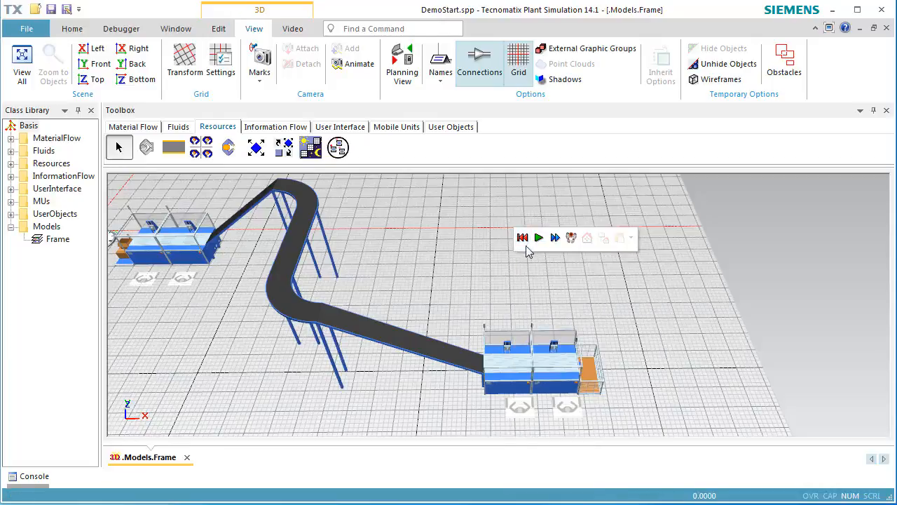
- Start the run, watch the worker walk to the stations, and close the EventController
left_click(539, 238)
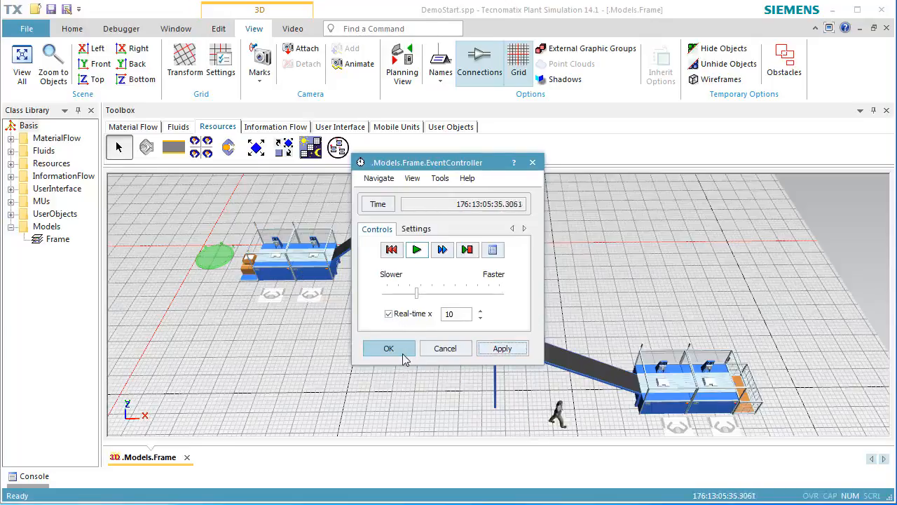
left_click(389, 348)
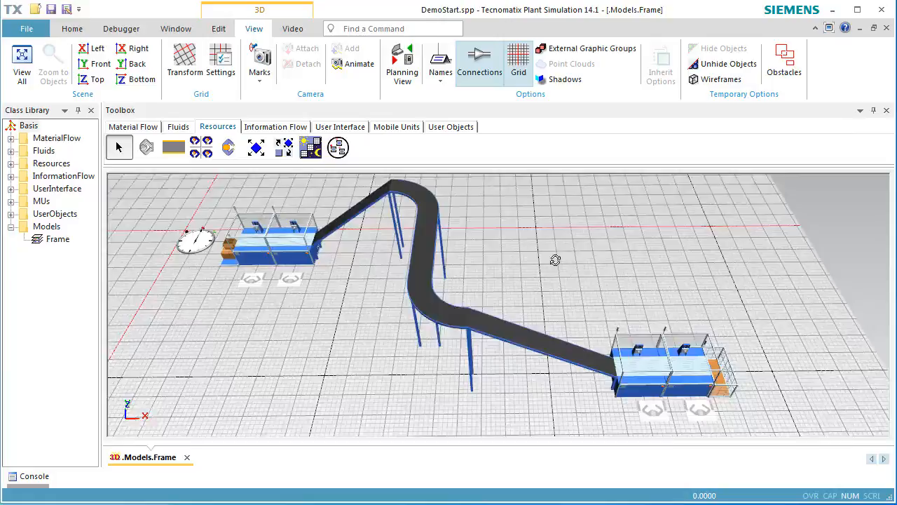
mouse_move(402, 63)
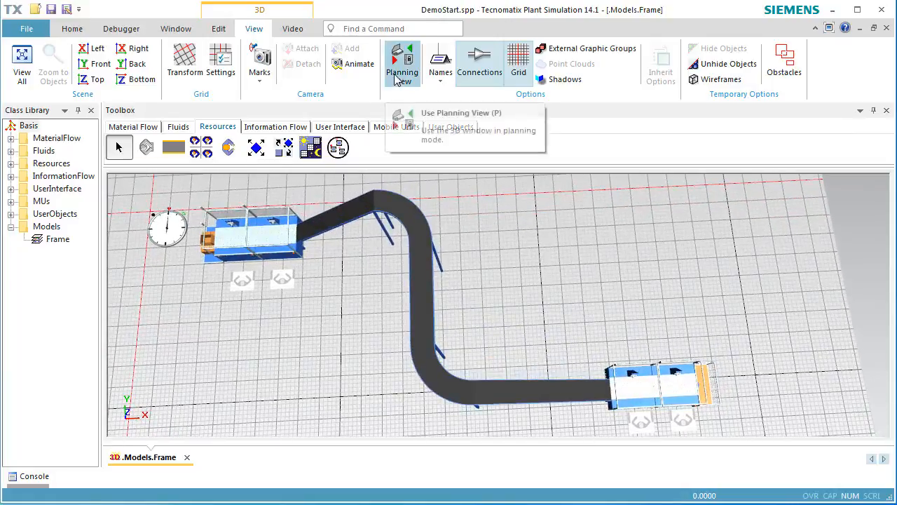
- In Planning View, insert a Source, two Stations and a Drain from Material Flow
left_click(401, 63)
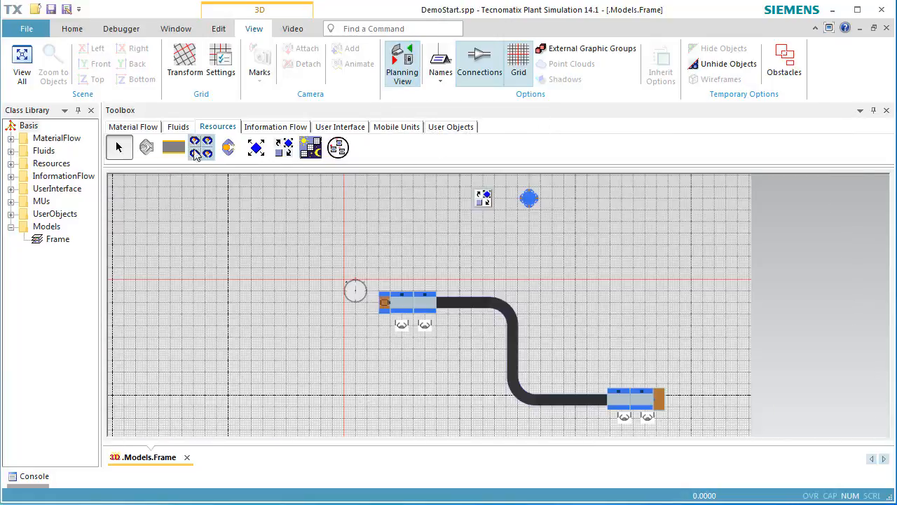
left_click(132, 126)
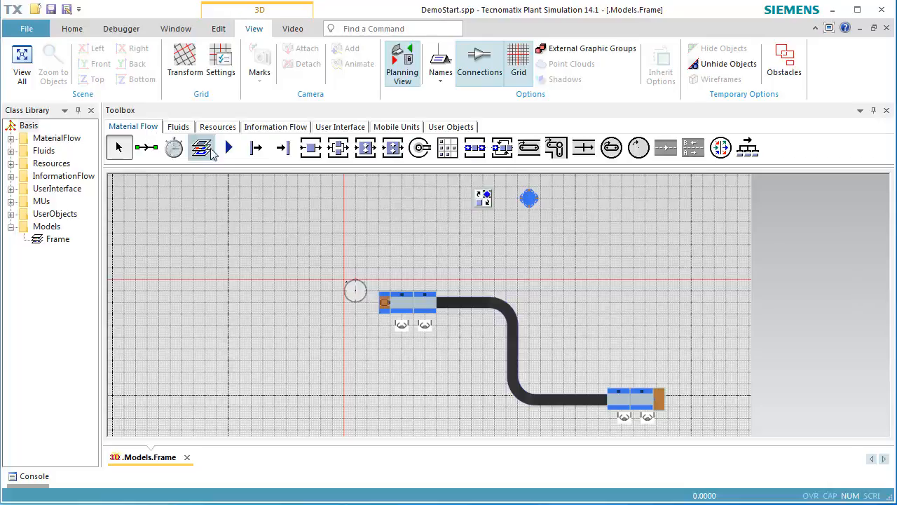
mouse_move(310, 147)
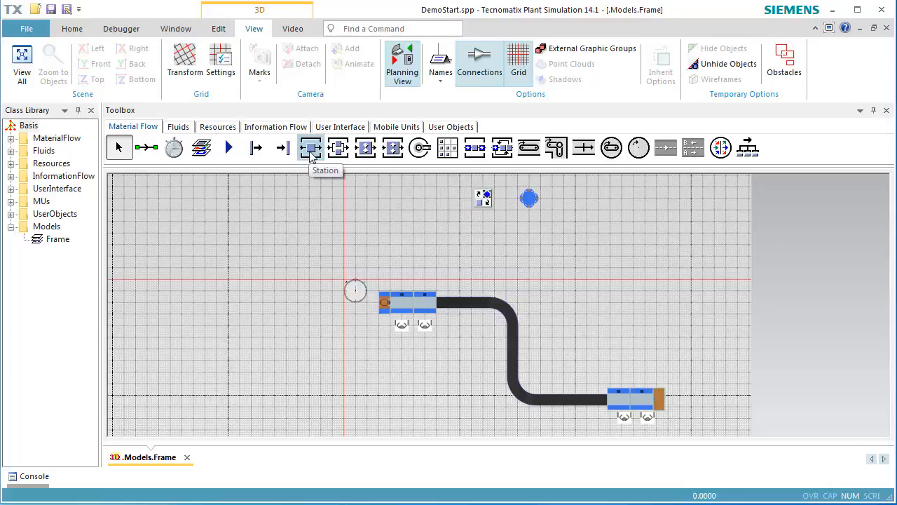
left_click(311, 147)
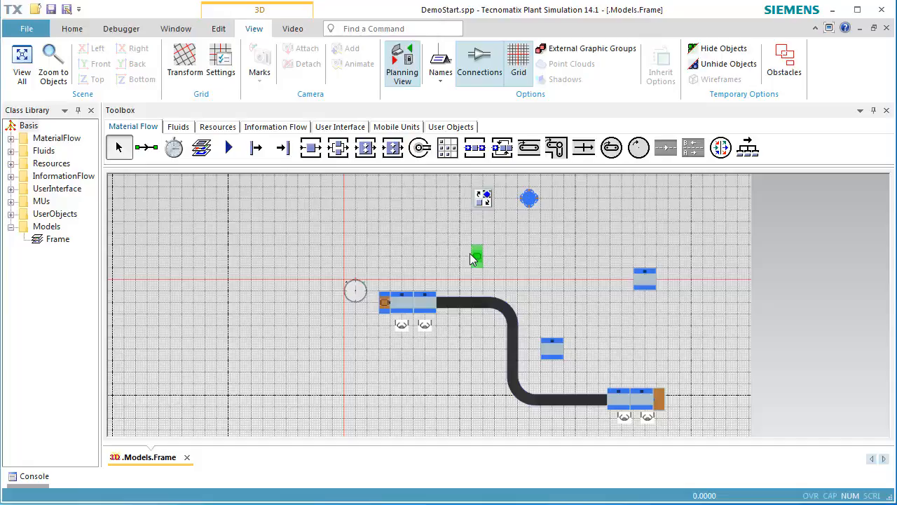
left_click(284, 147)
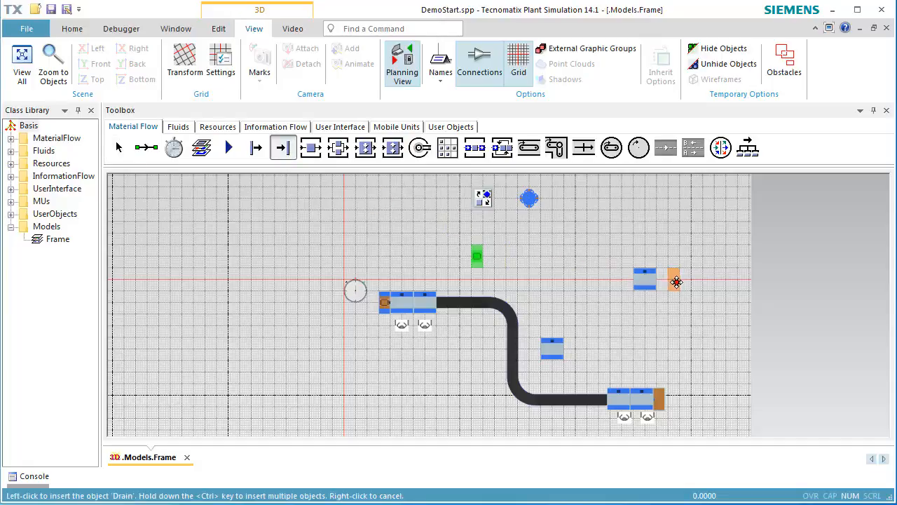
left_click(146, 147)
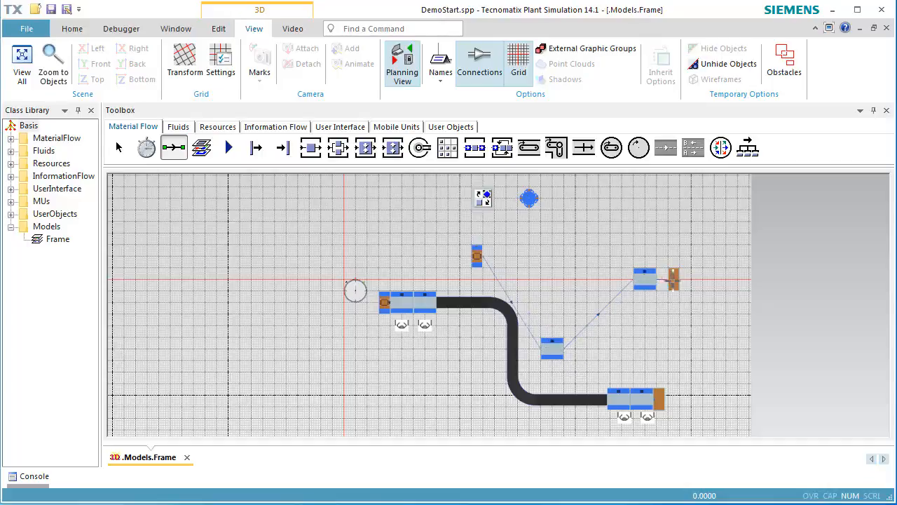
- Place a workplace below the middle station from the Resources toolbox
left_click(119, 148)
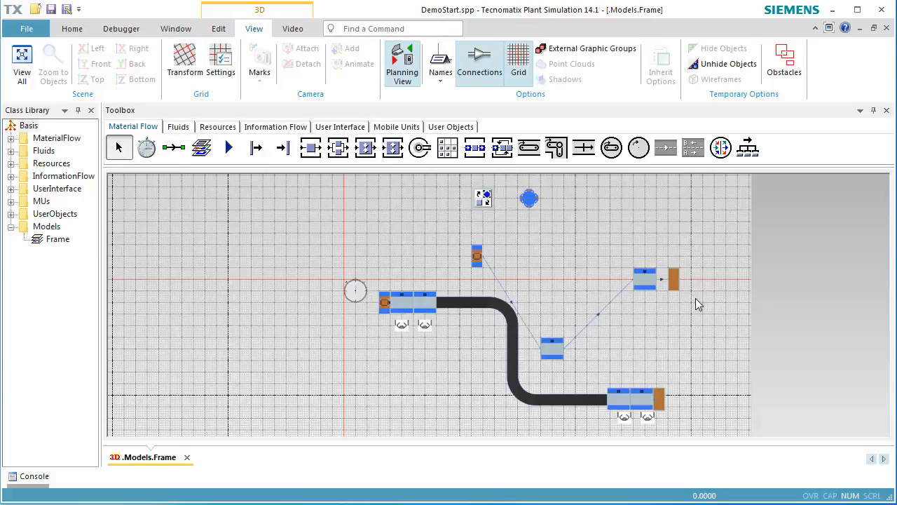
left_click(218, 127)
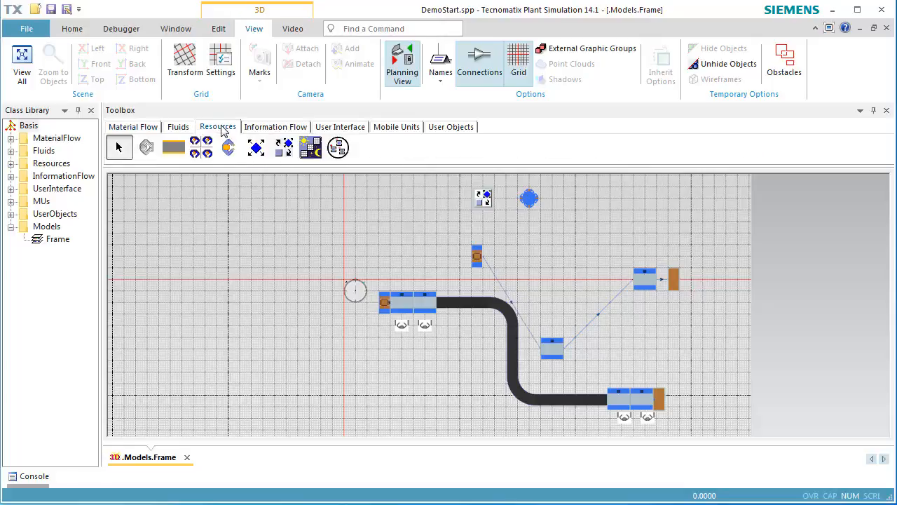
left_click(148, 147)
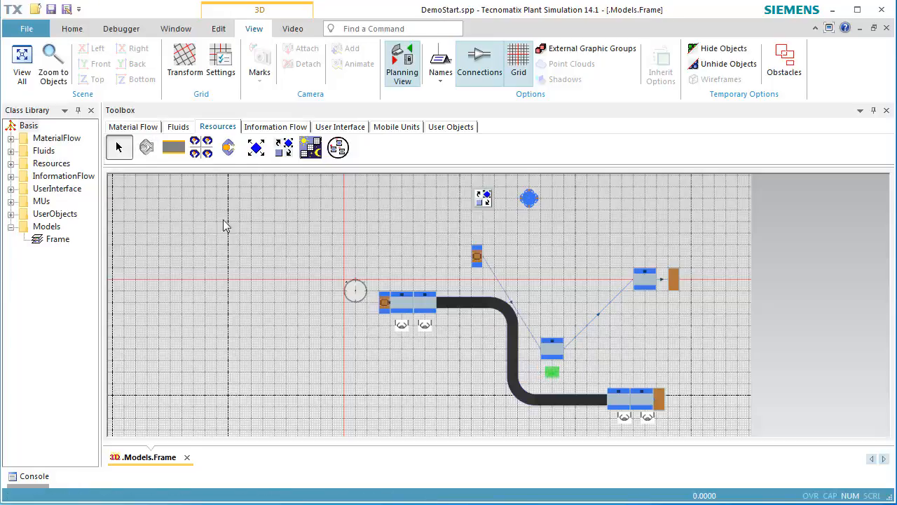
left_click(146, 147)
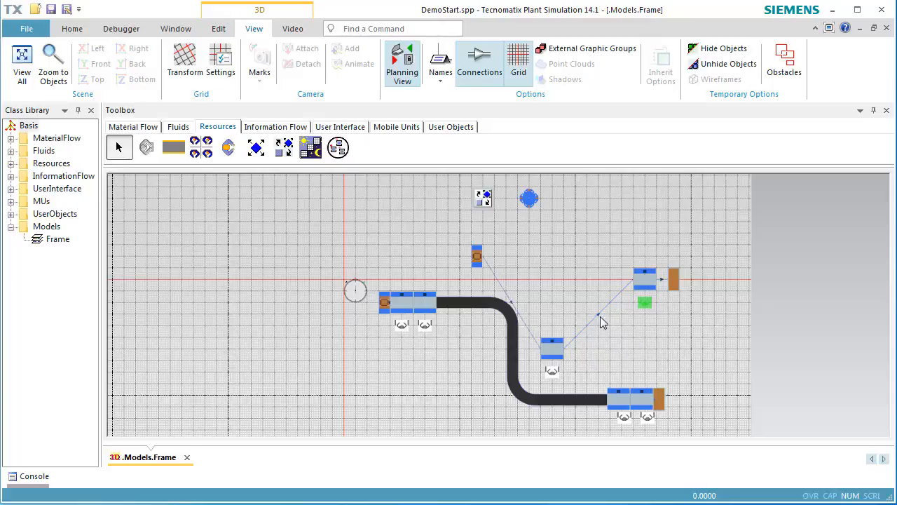
- Activate the importers of Station2 and Station5 with Broker root.Broker
double_click(551, 344)
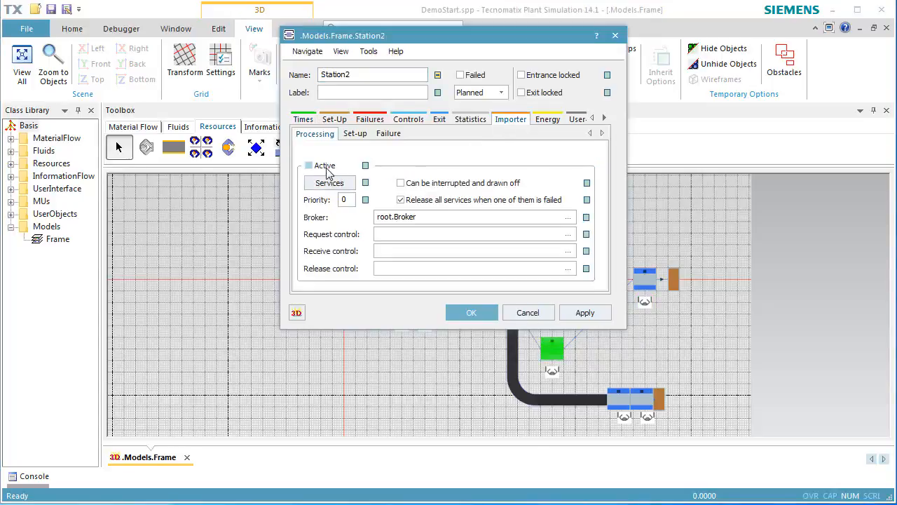
left_click(528, 312)
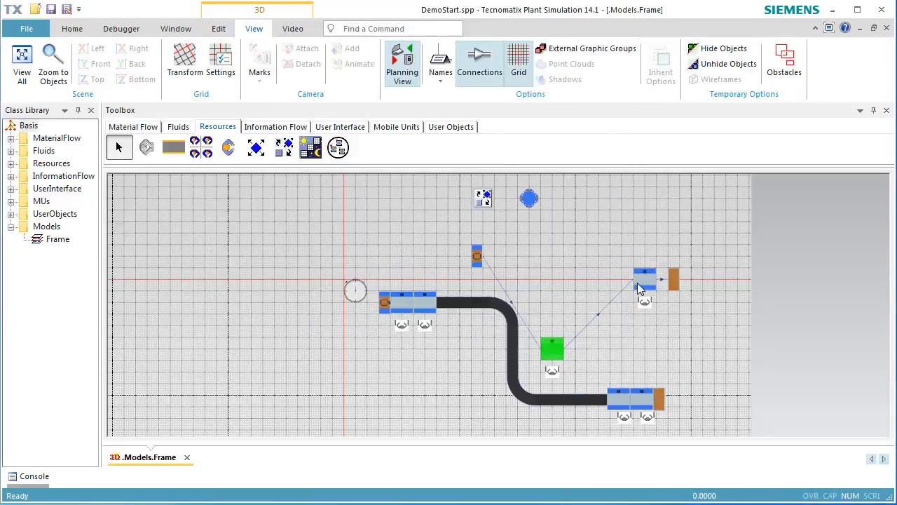
double_click(645, 272)
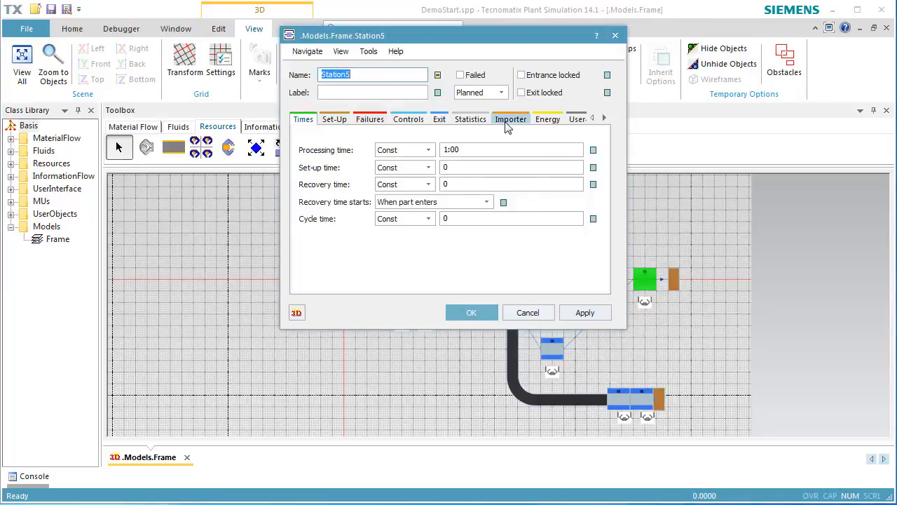
left_click(511, 118)
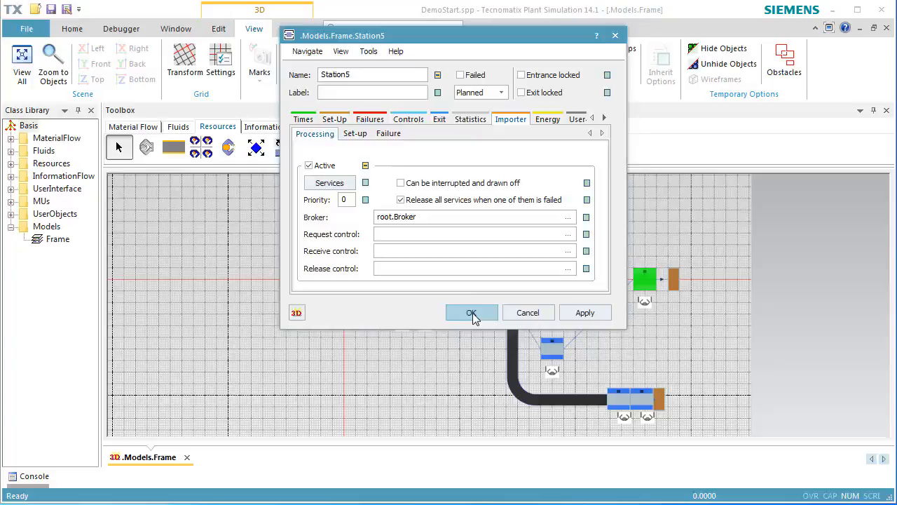
left_click(471, 313)
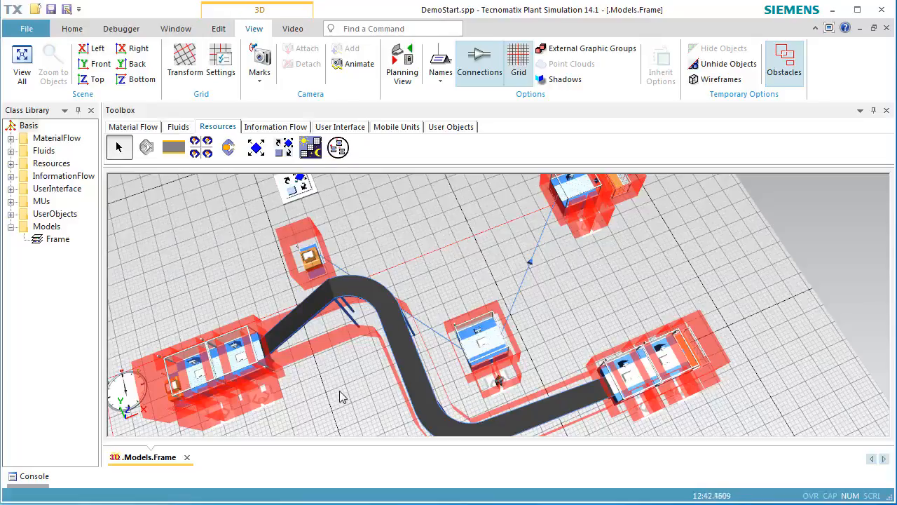
mouse_move(315, 401)
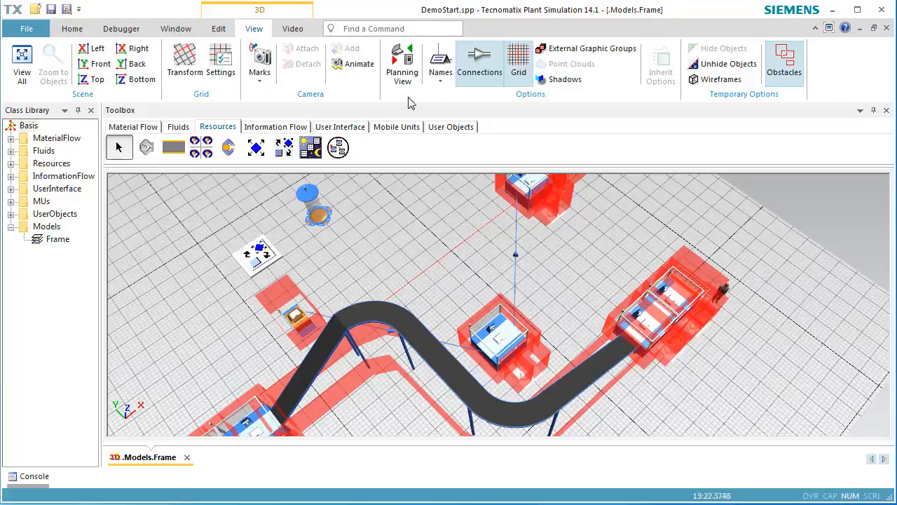
- Return from the 3D obstacle view to the top-down Planning View
left_click(402, 63)
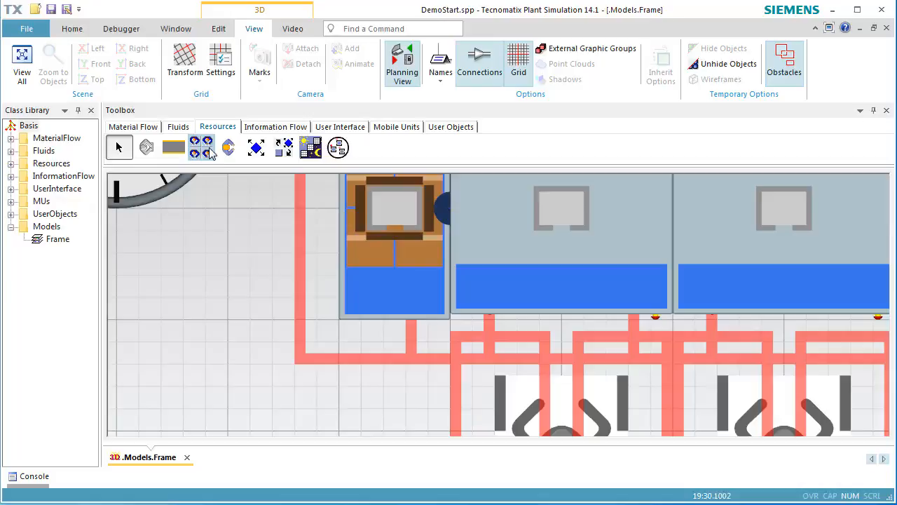
- Turn off Obstacles and orbit the 3D scene to view the raised conveyor
left_click(275, 126)
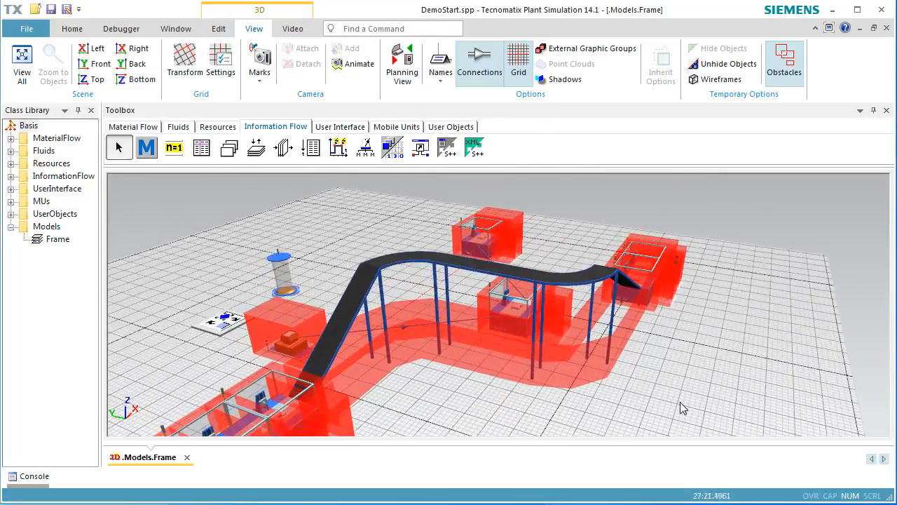
left_click(784, 63)
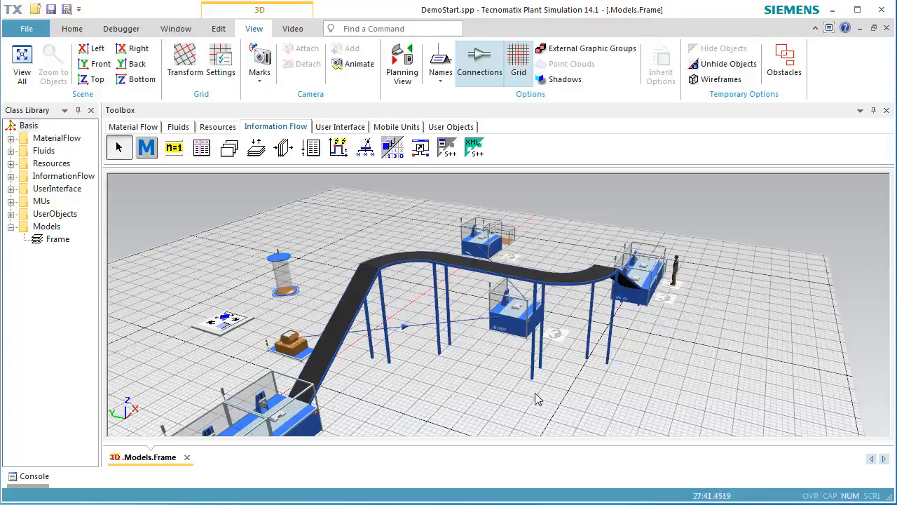
left_click_drag(539, 399, 473, 376)
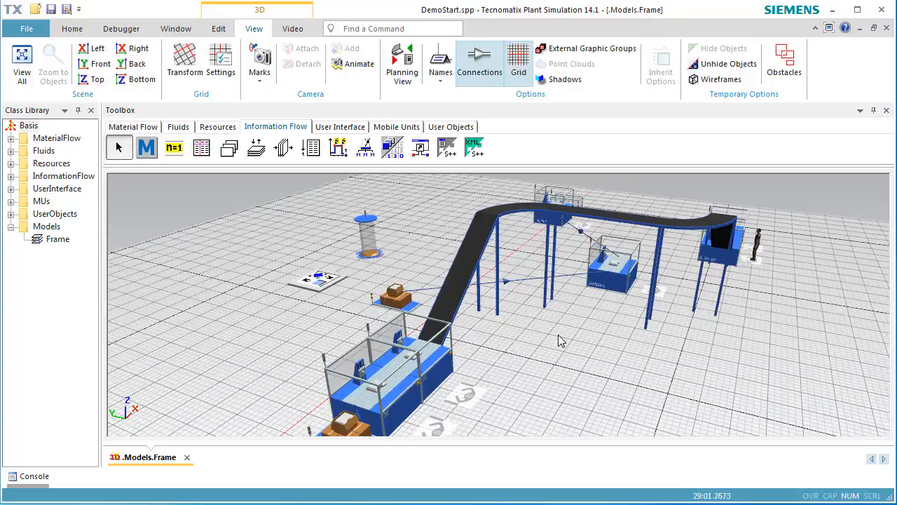
right_click(561, 340)
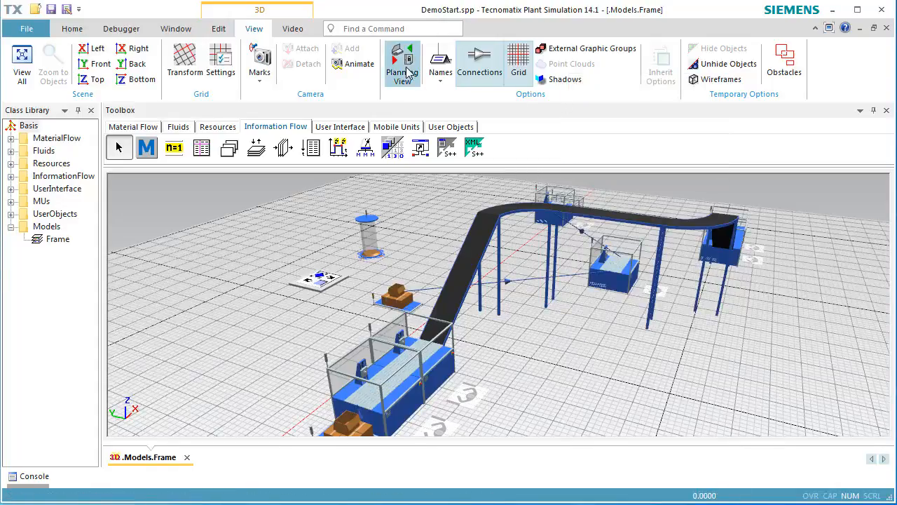
- Place a walkway strip beside the conveyor bend and start the simulation
left_click(402, 63)
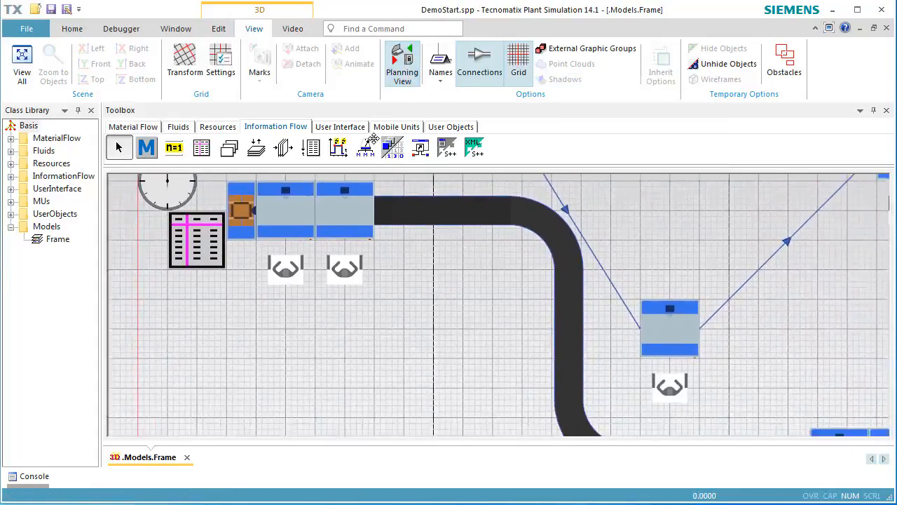
left_click(218, 126)
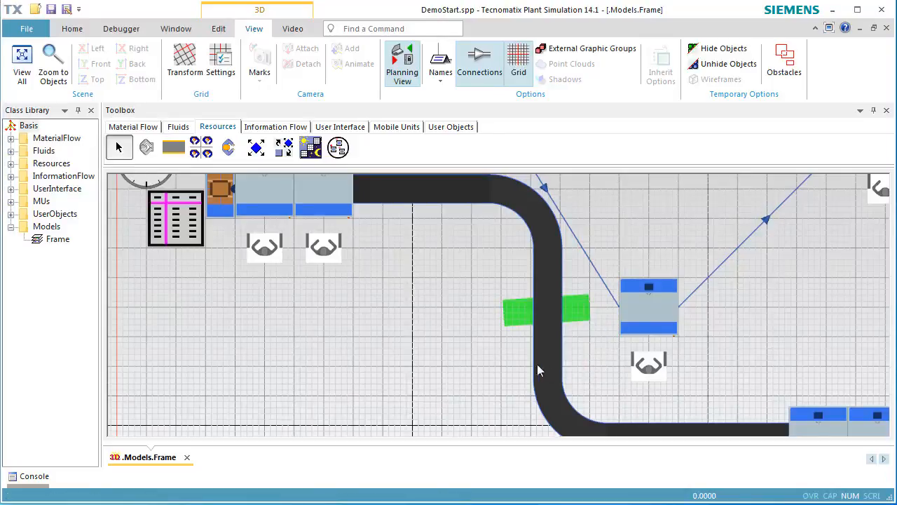
mouse_move(493, 362)
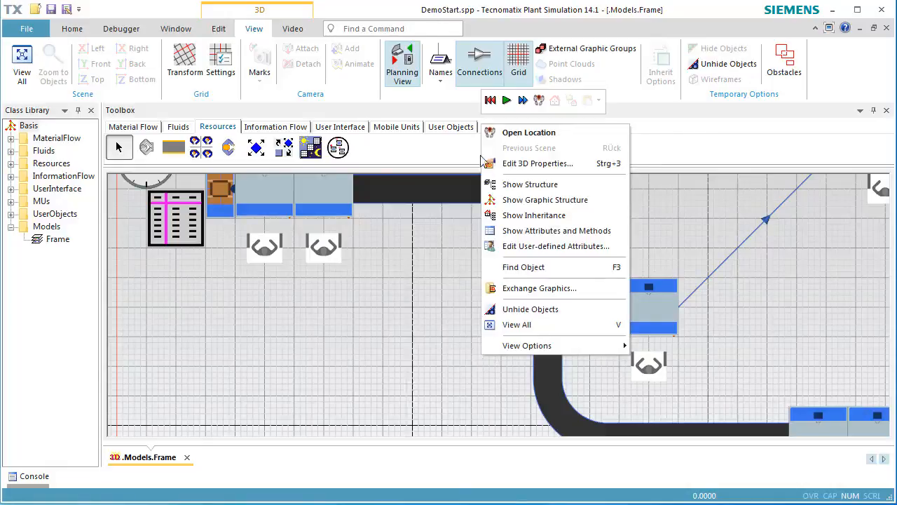
left_click(506, 101)
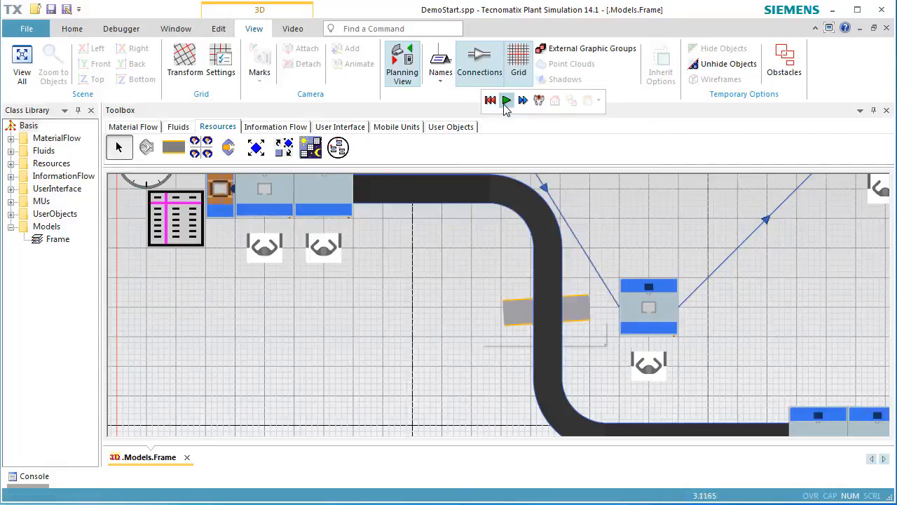
left_click(402, 64)
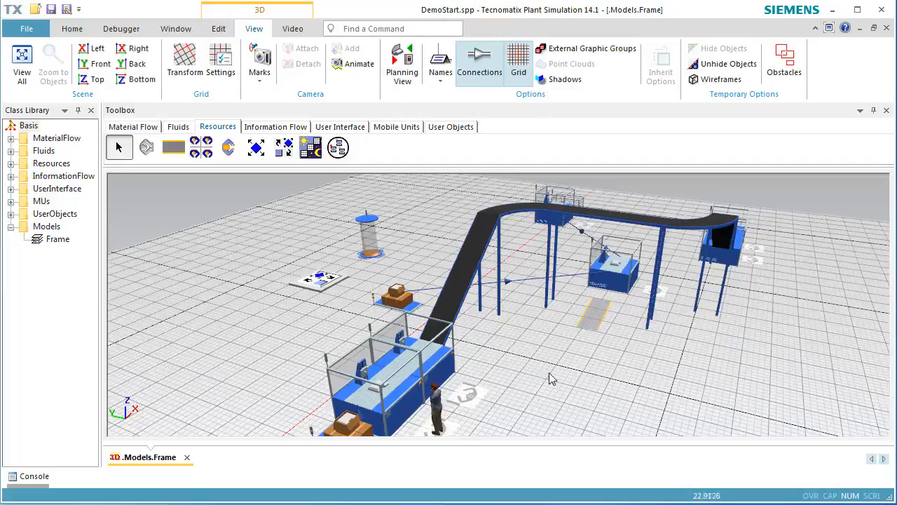
mouse_move(542, 395)
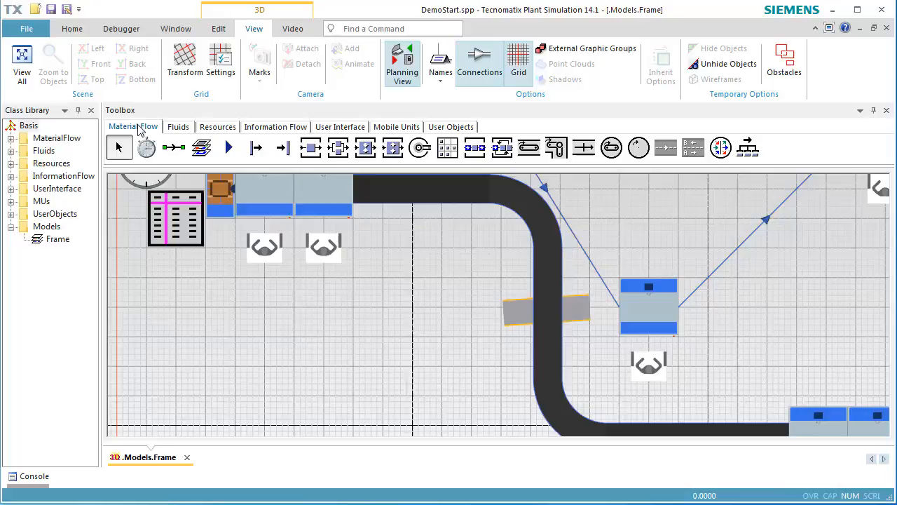
- Insert a Station left of the walkway strip, below the conveyor's upper run
left_click(309, 147)
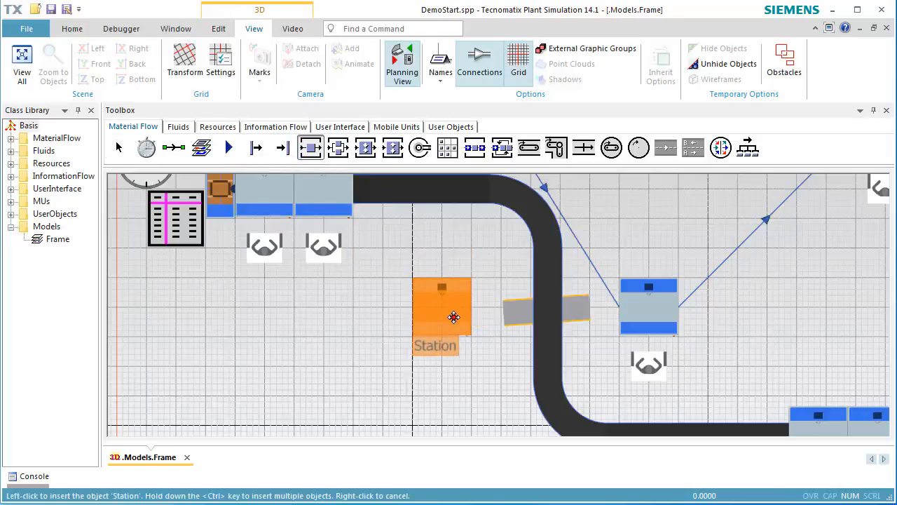
left_click(441, 308)
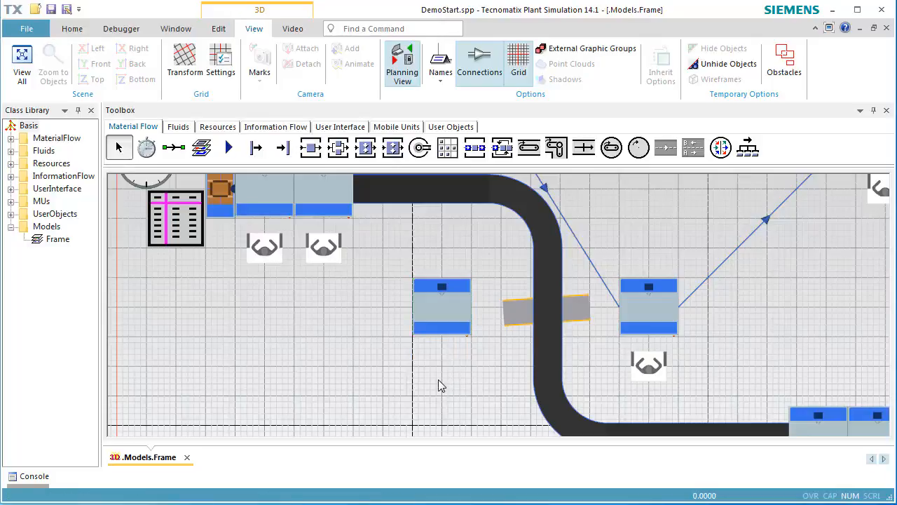
mouse_move(435, 210)
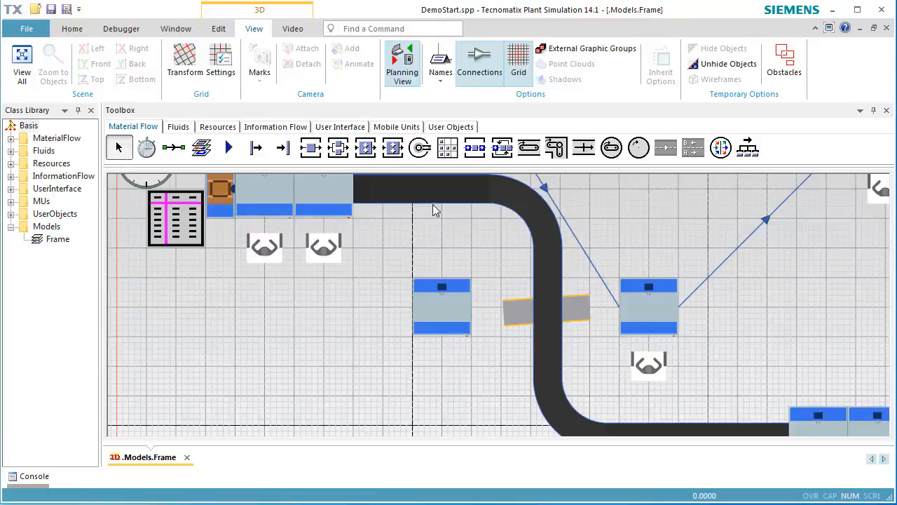
left_click(402, 63)
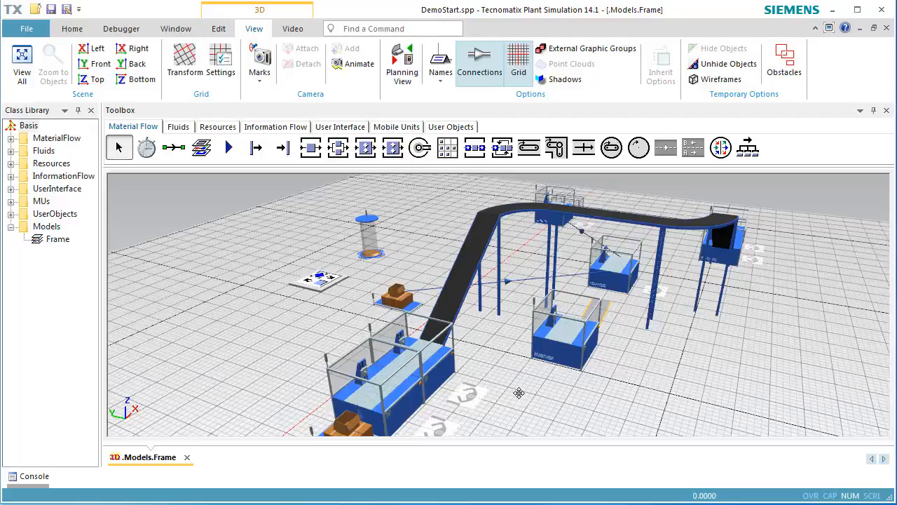
mouse_move(545, 148)
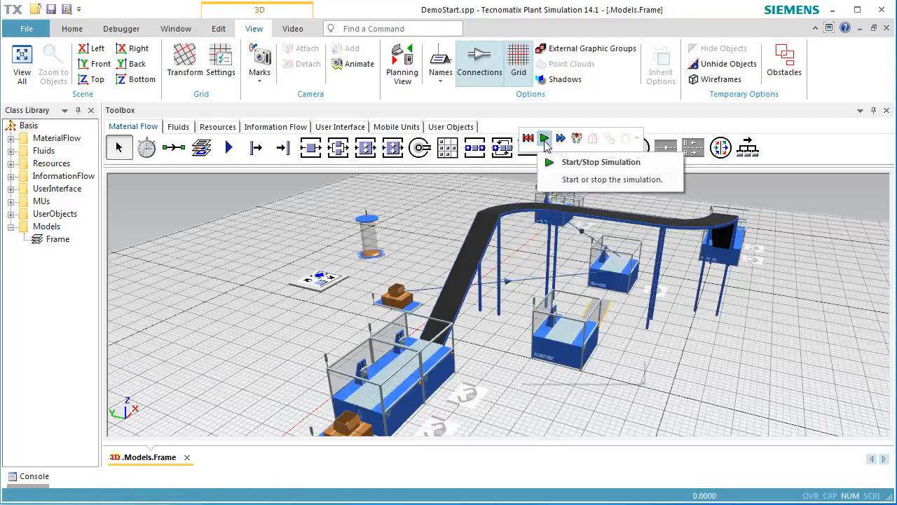
- Start the simulation run, then bring up the new Station6's context options
left_click(545, 137)
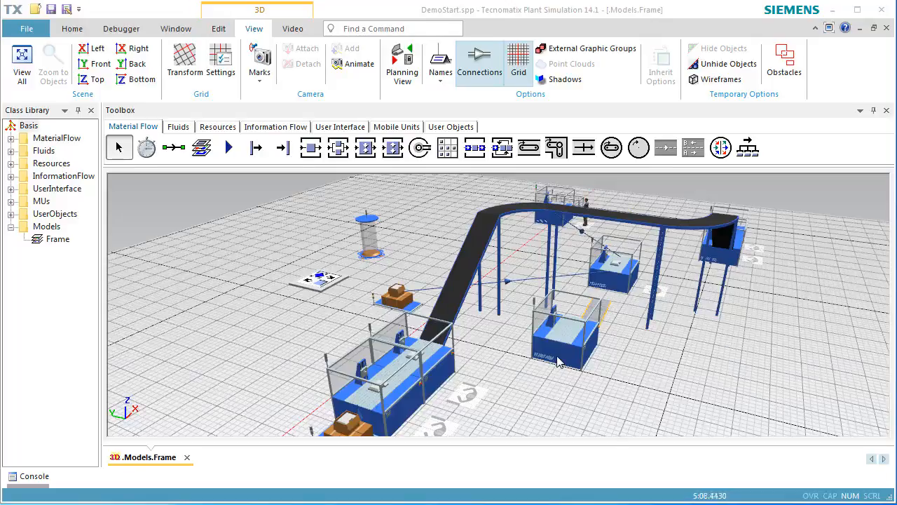
right_click(561, 330)
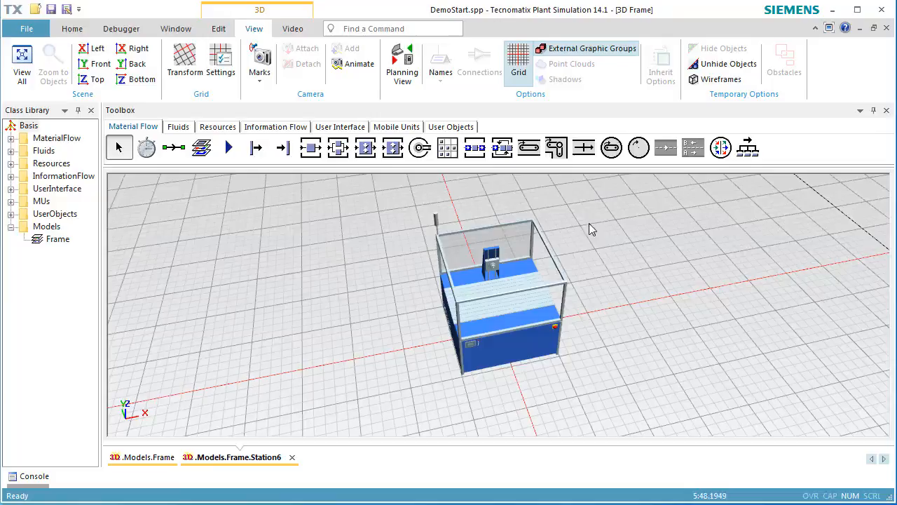
mouse_move(575, 260)
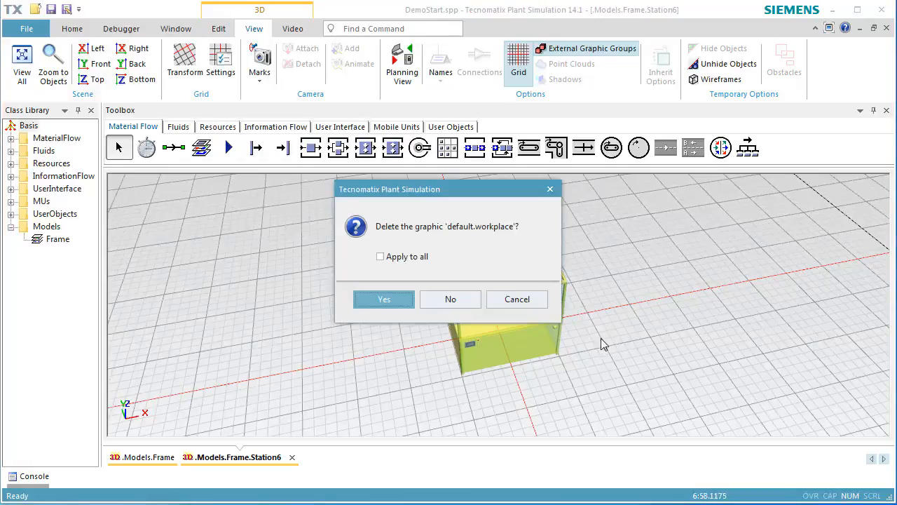
- Confirm deletion of Station6's default workplace graphic
left_click(384, 298)
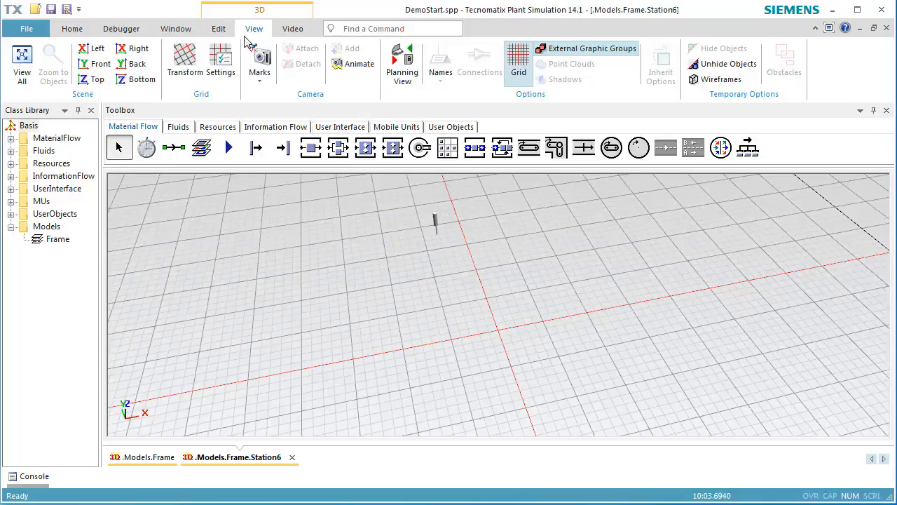
- Place two 1 m cuboid shapes in Station6's 3D scene
left_click(219, 28)
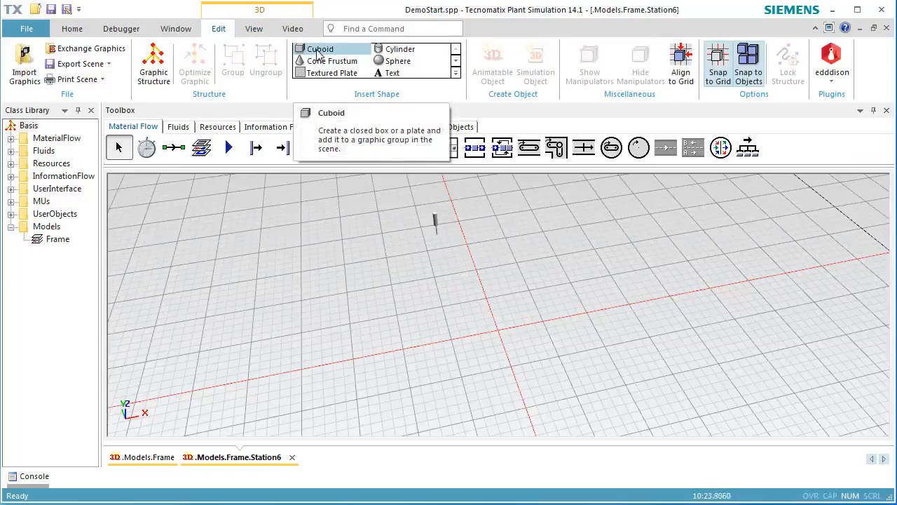
left_click(319, 49)
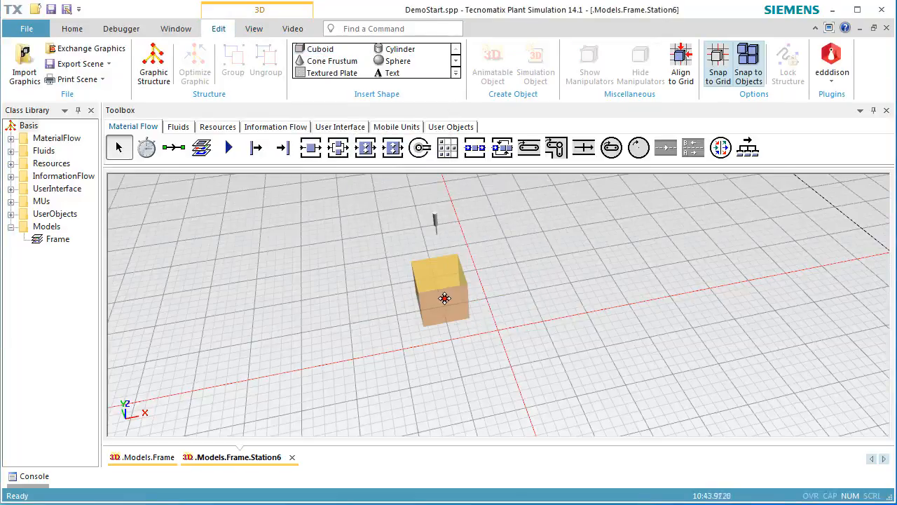
left_click_drag(445, 298, 484, 280)
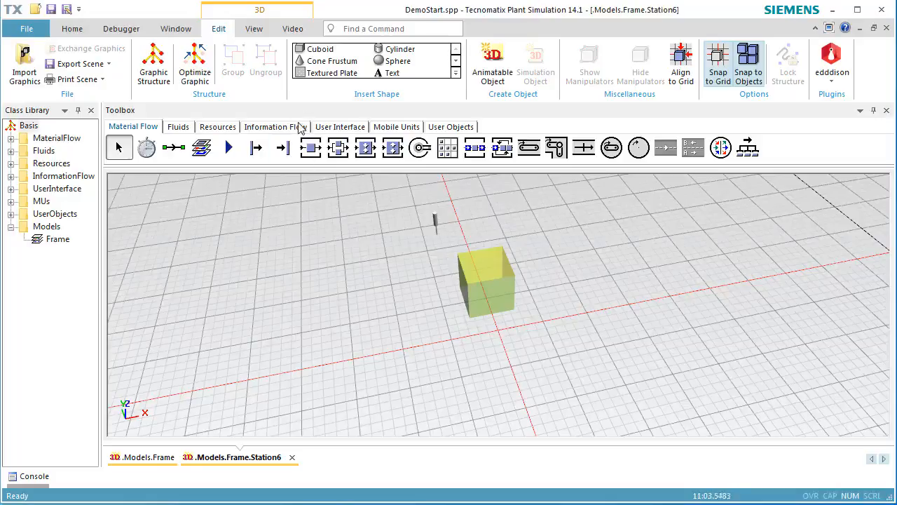
left_click(321, 48)
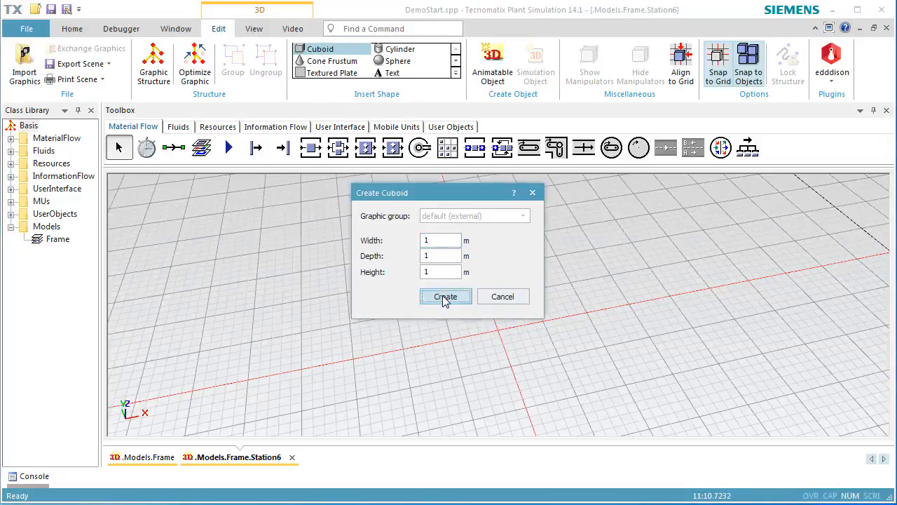
left_click(445, 296)
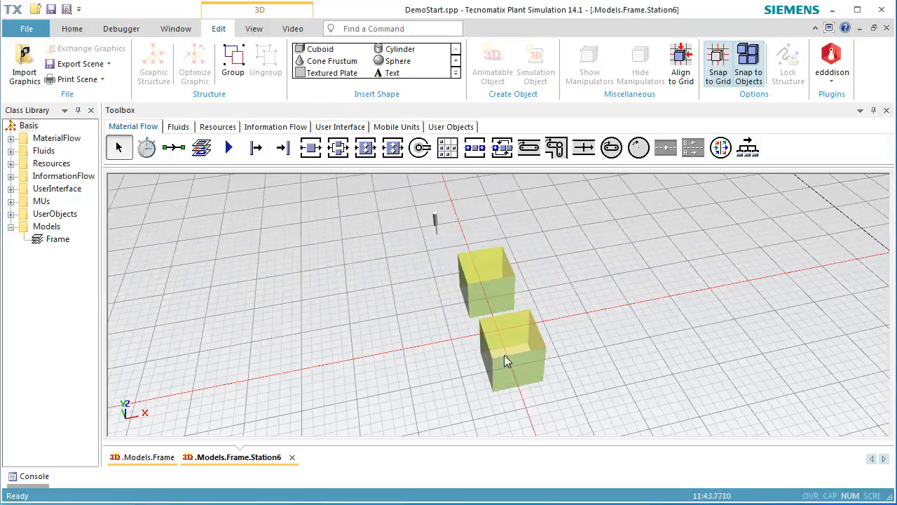
mouse_move(497, 357)
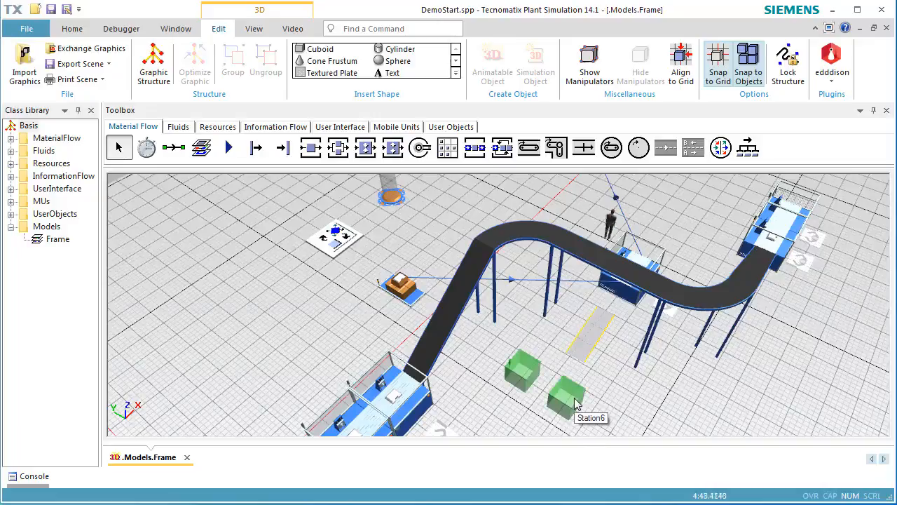
- Set Station6's Obstacle for worker to Graphics in its 3D properties and apply
right_click(572, 399)
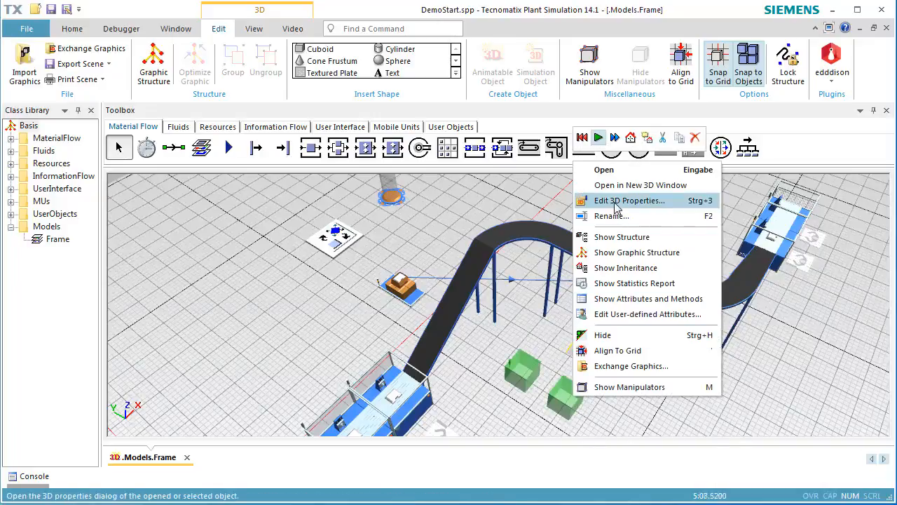
left_click(628, 200)
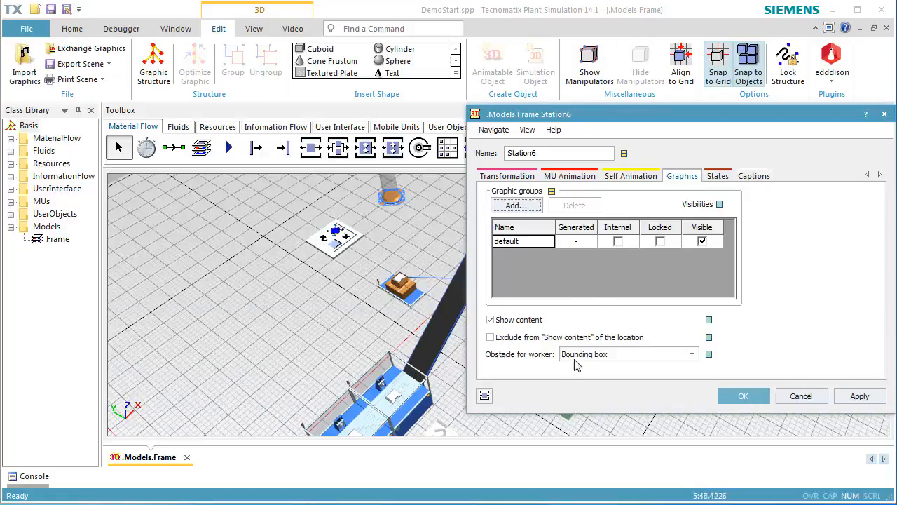
left_click(692, 353)
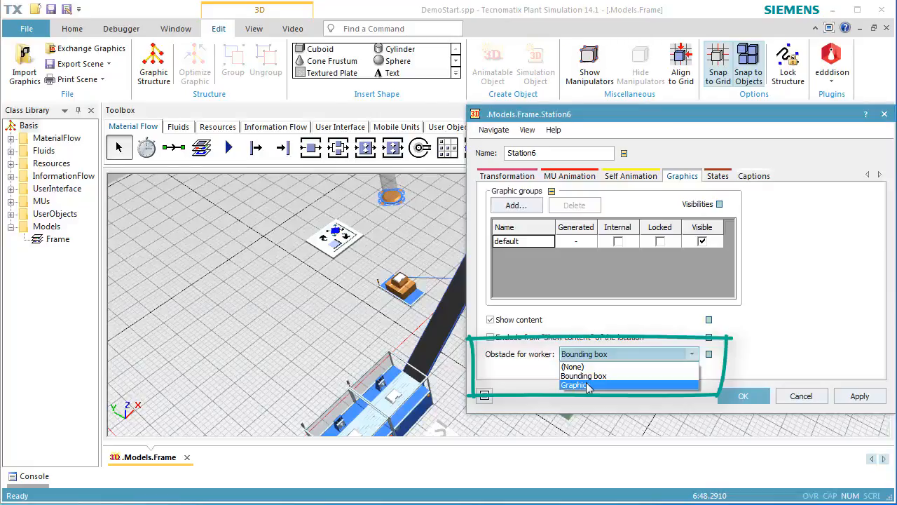
left_click(576, 385)
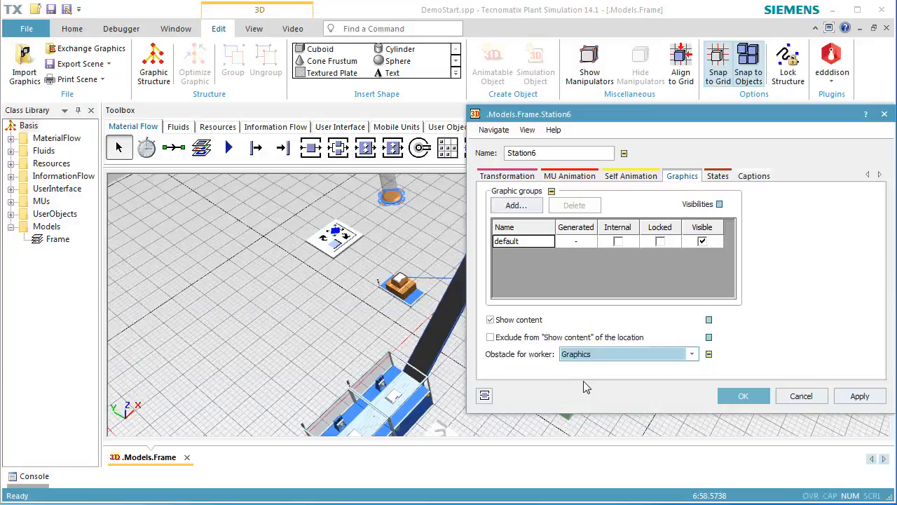
left_click(743, 395)
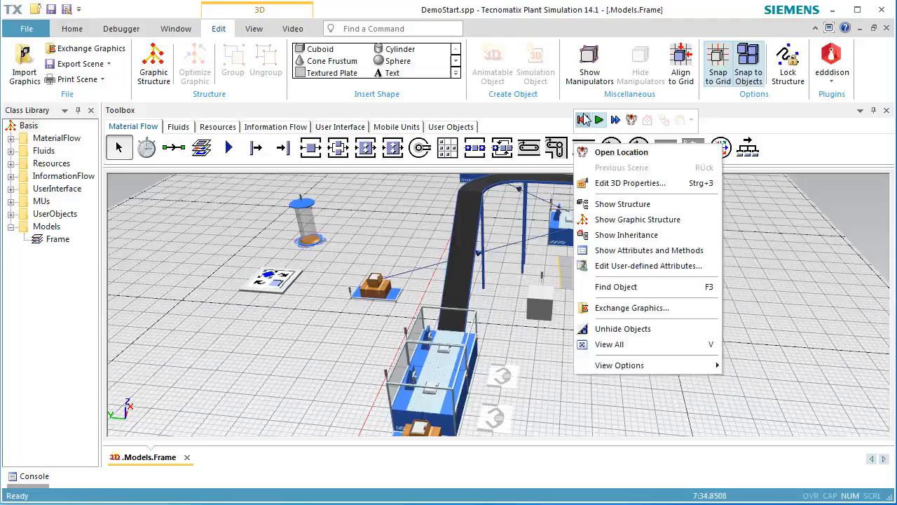
- Orbit the 3D view to survey the whole conveyor line and raised conveyor
left_click(254, 28)
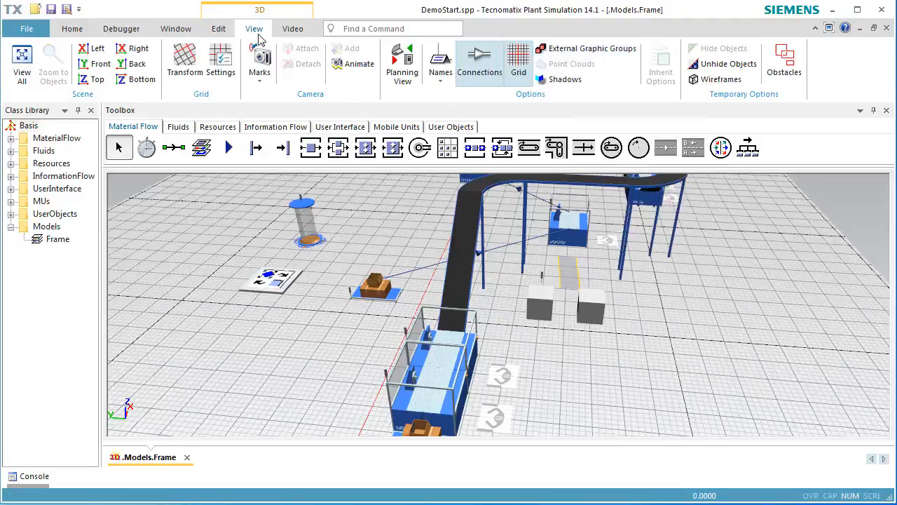
mouse_move(402, 63)
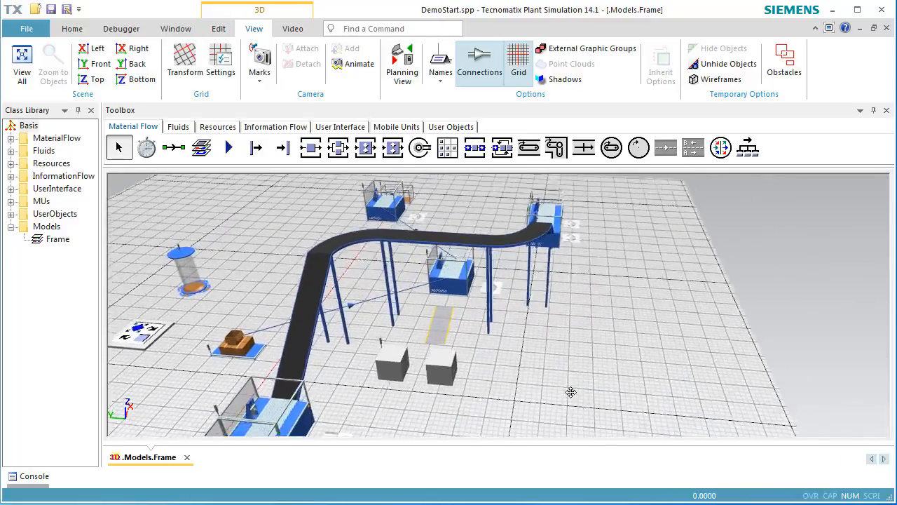
left_click_drag(571, 392, 453, 410)
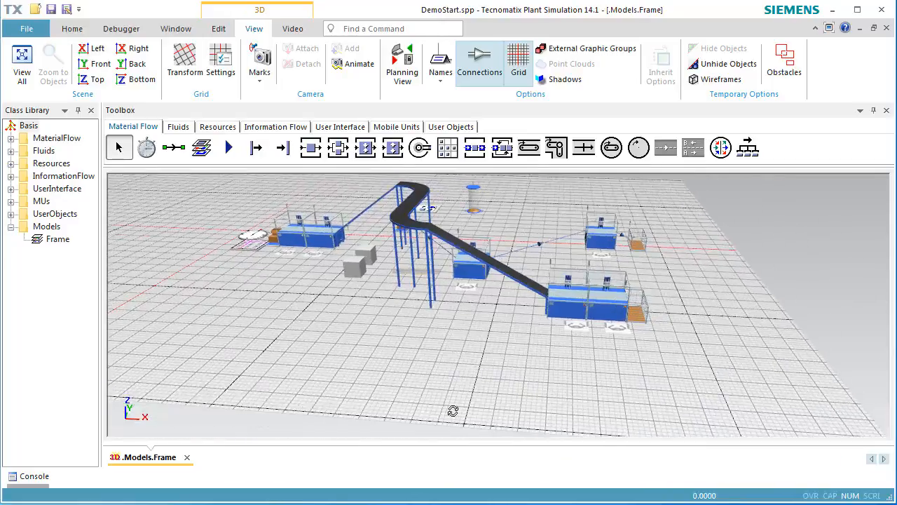
left_click_drag(453, 410, 475, 396)
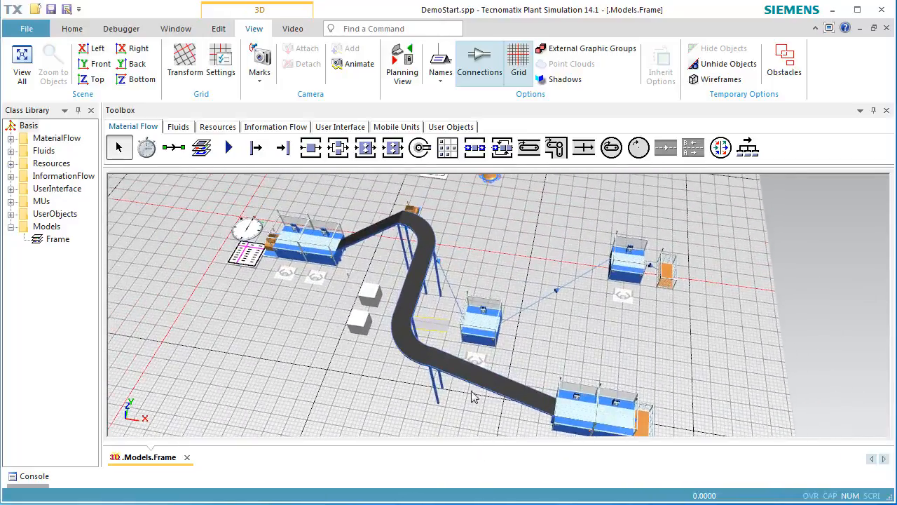
mouse_move(477, 361)
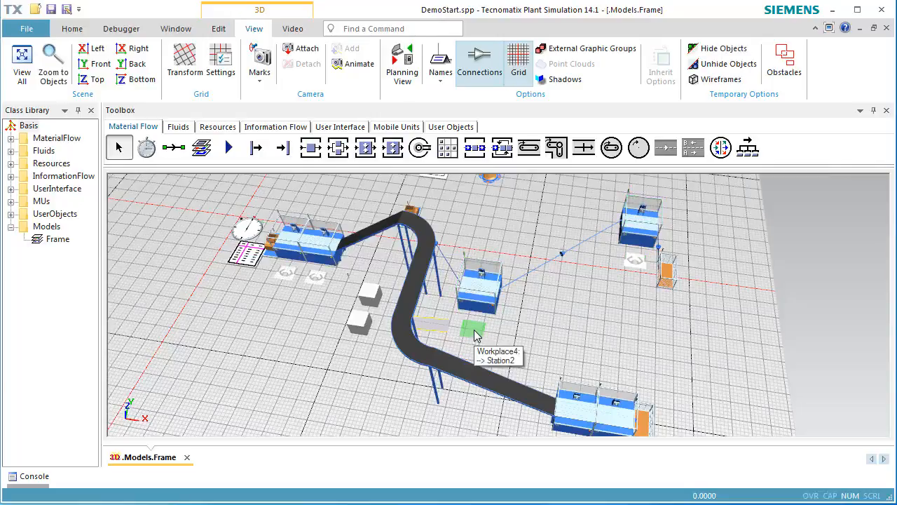
double_click(474, 330)
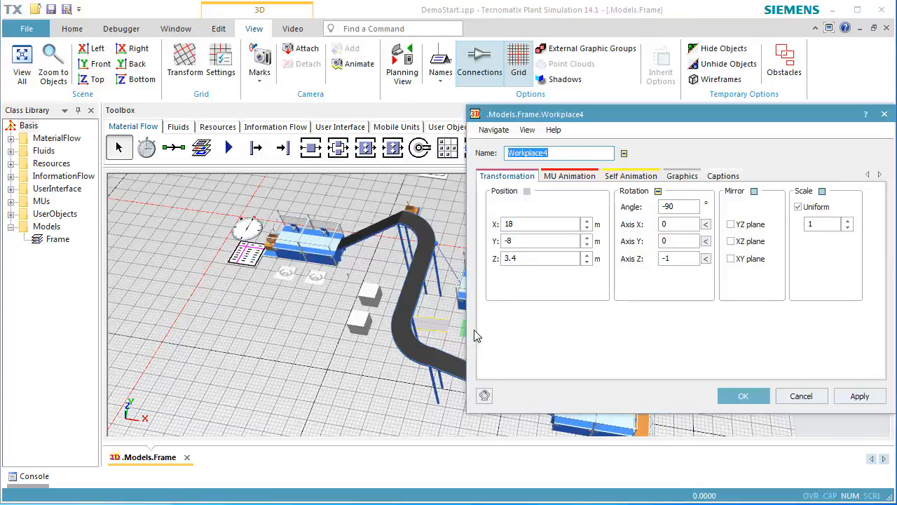
left_click(540, 258)
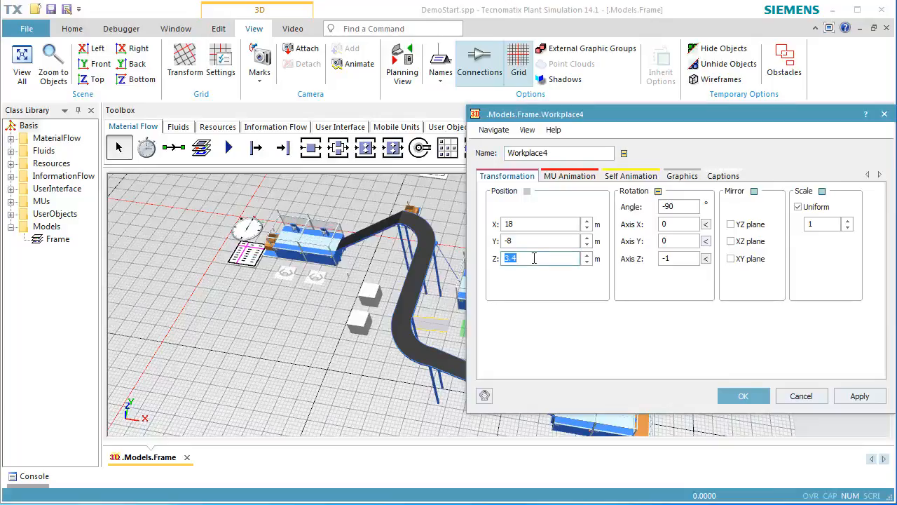
left_click(743, 395)
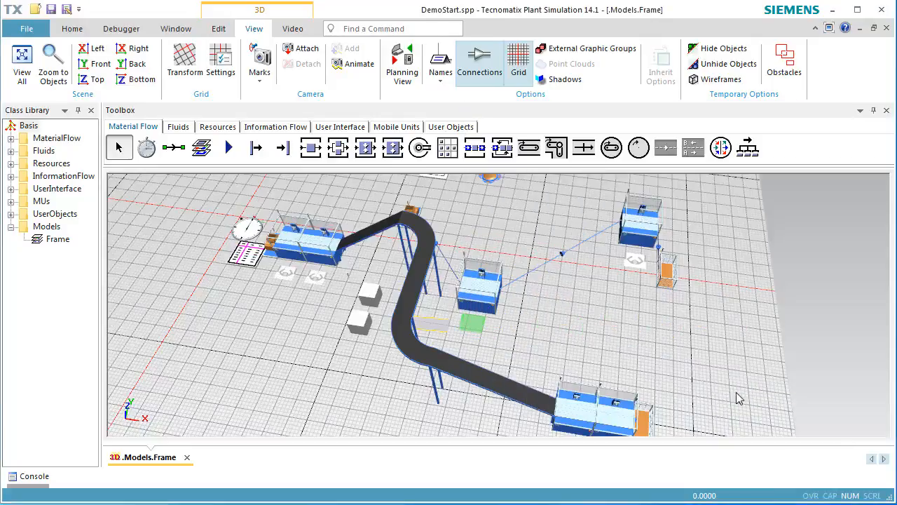
mouse_move(484, 280)
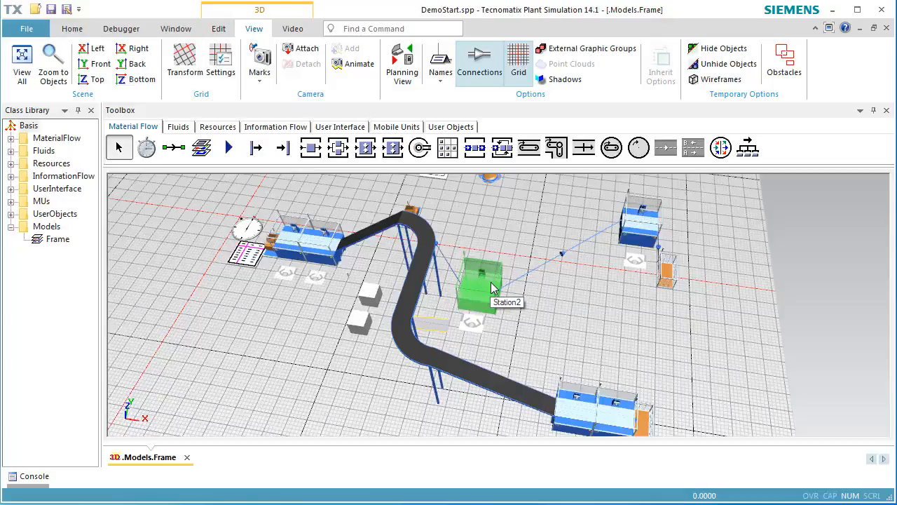
double_click(482, 280)
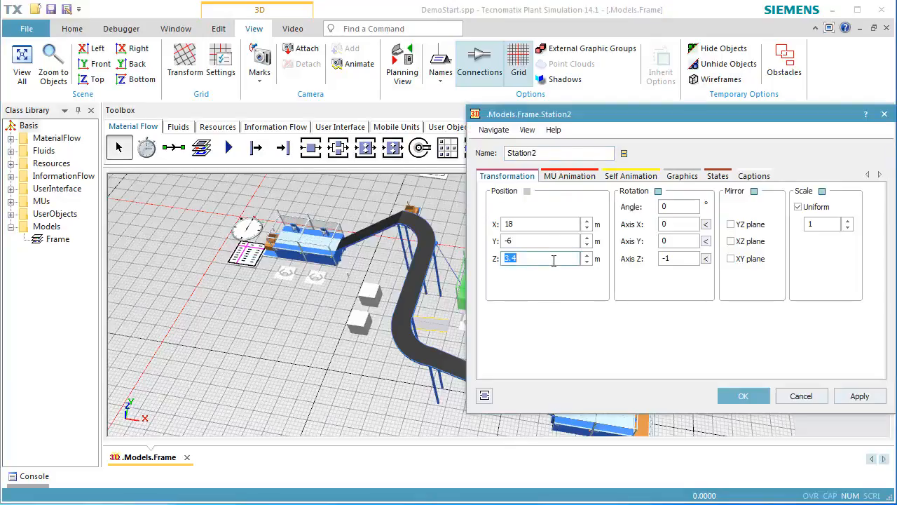
left_click(743, 396)
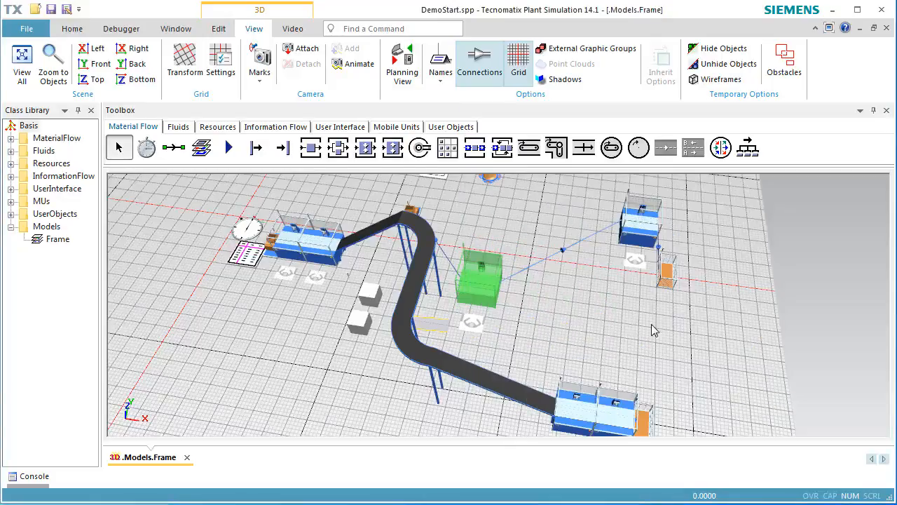
mouse_move(637, 263)
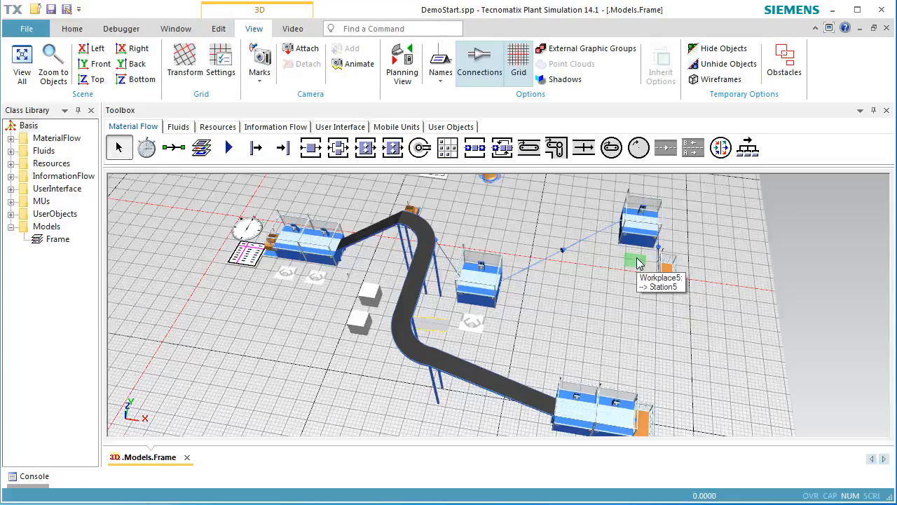
double_click(634, 262)
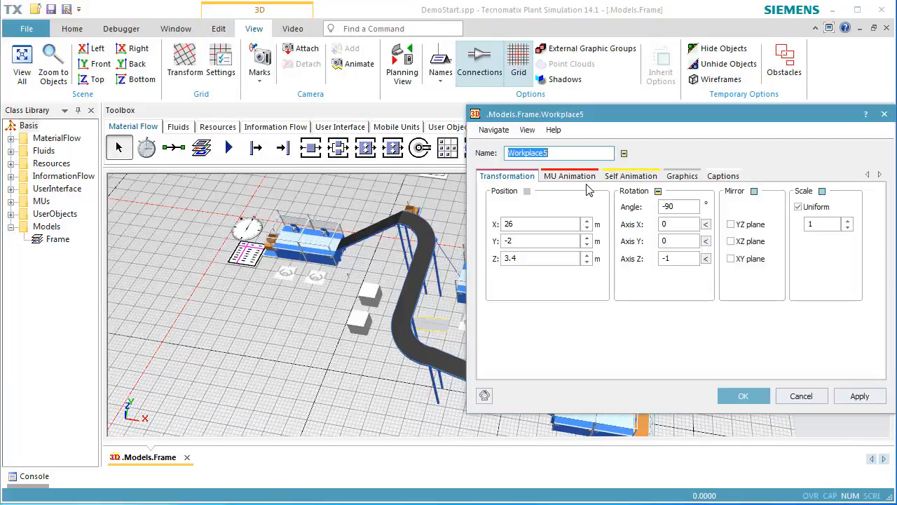
left_click(543, 258)
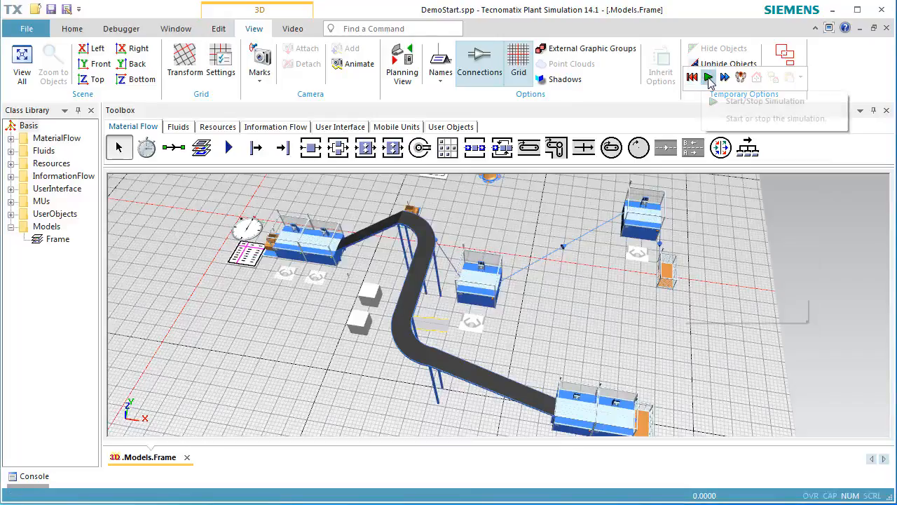
- Run the model and stop it at the warning of no path to Workplace4
left_click(709, 77)
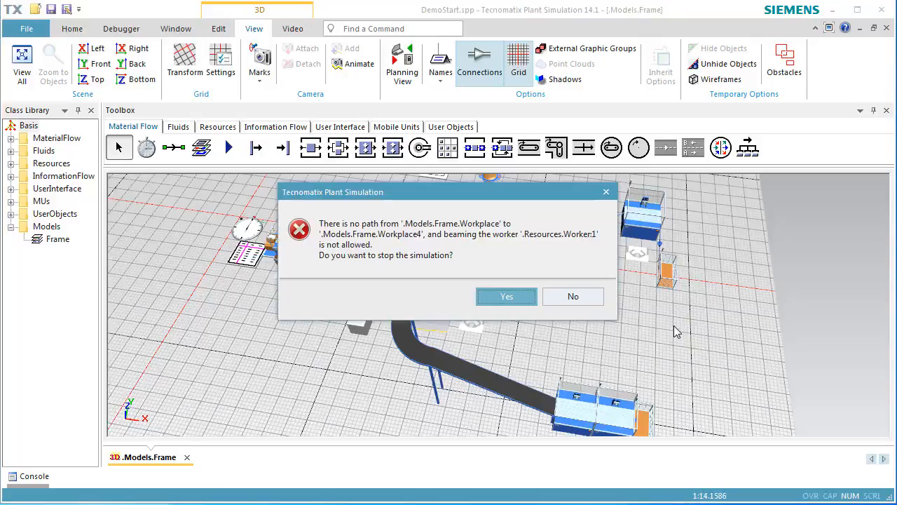
mouse_move(498, 262)
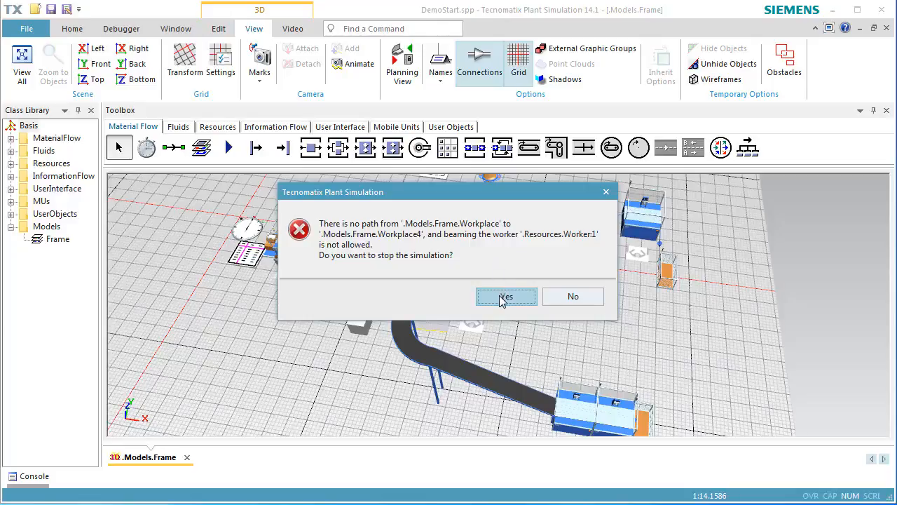
left_click(506, 295)
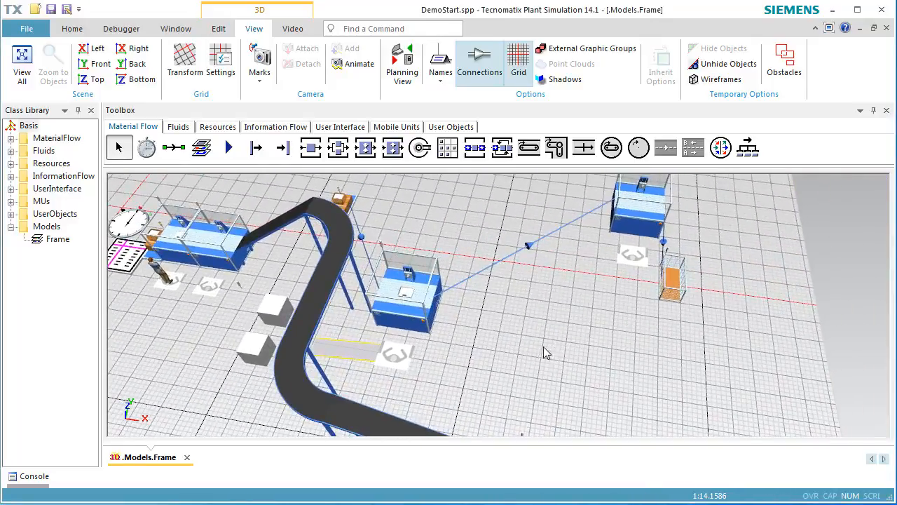
left_click(218, 28)
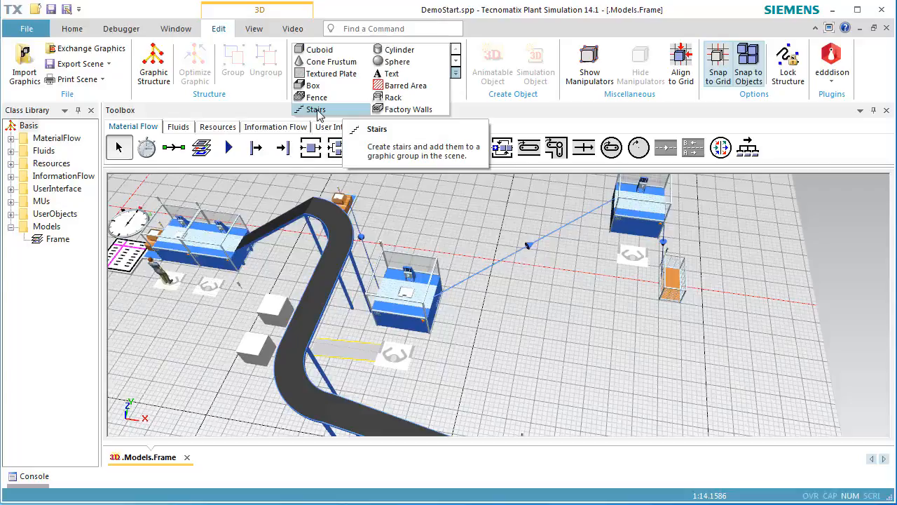
- Add a staircase with a 4 m rise and rerun the simulation
left_click(316, 109)
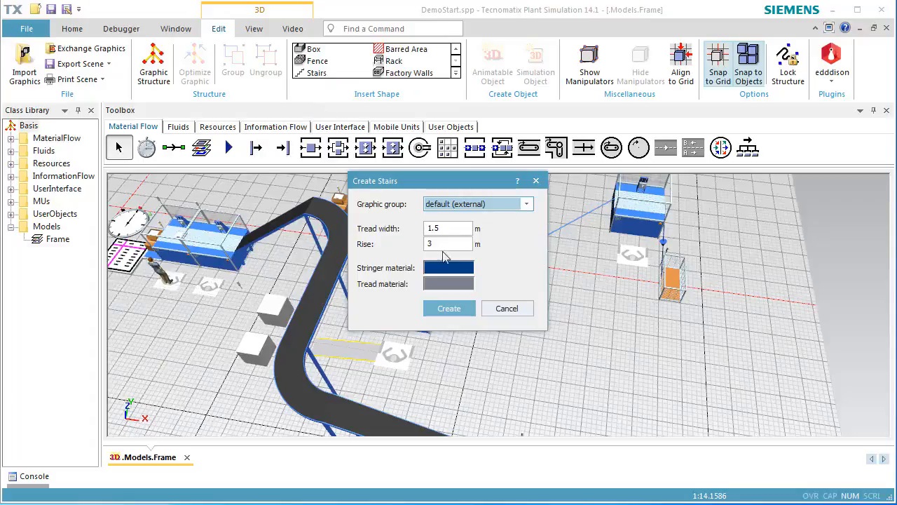
left_click(447, 243)
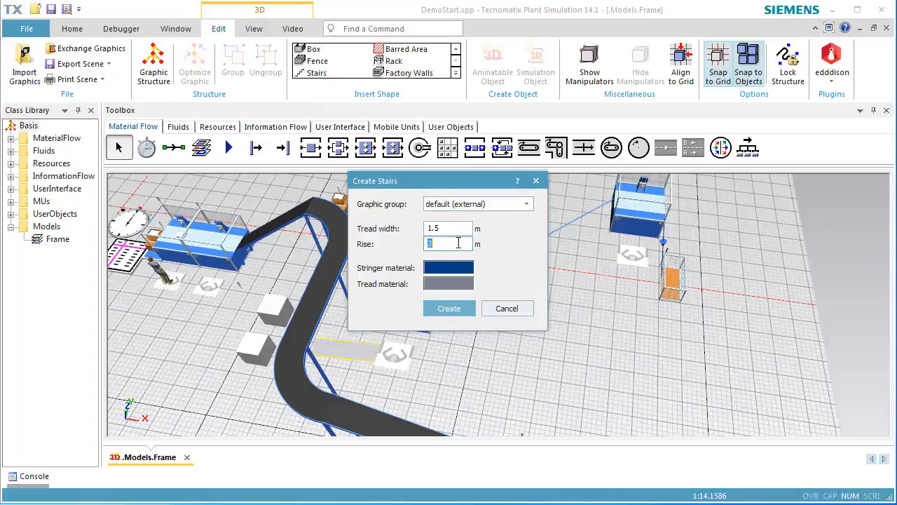
type("4")
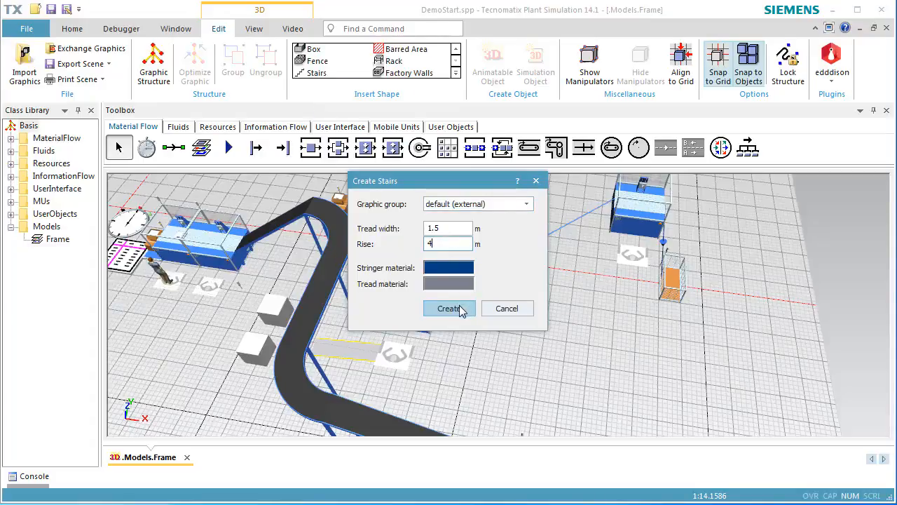
left_click(449, 309)
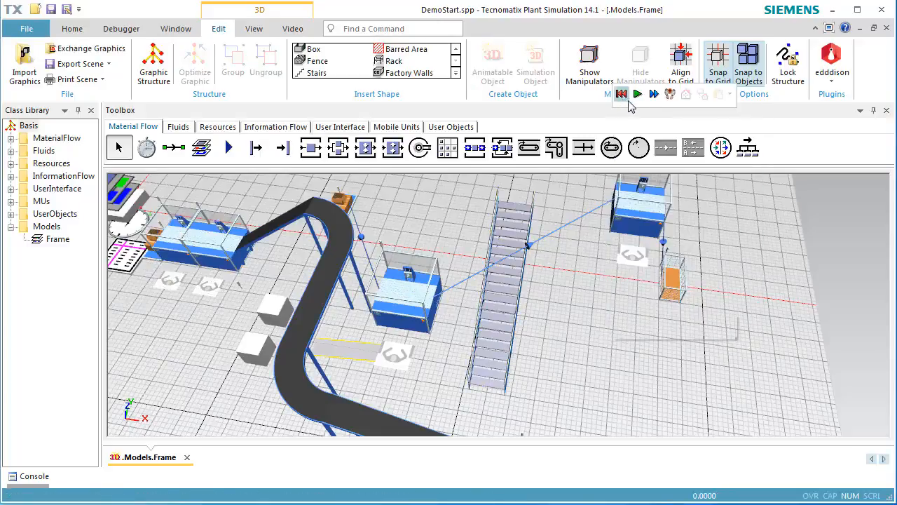
left_click(637, 94)
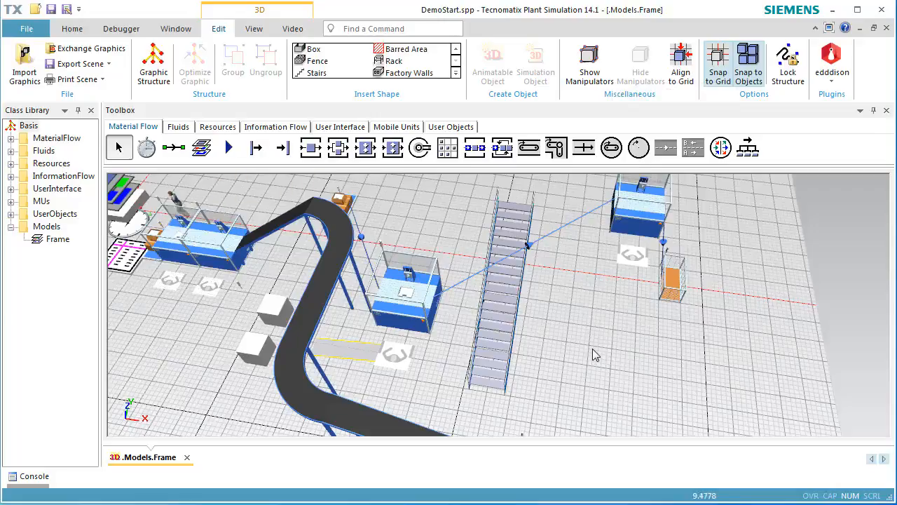